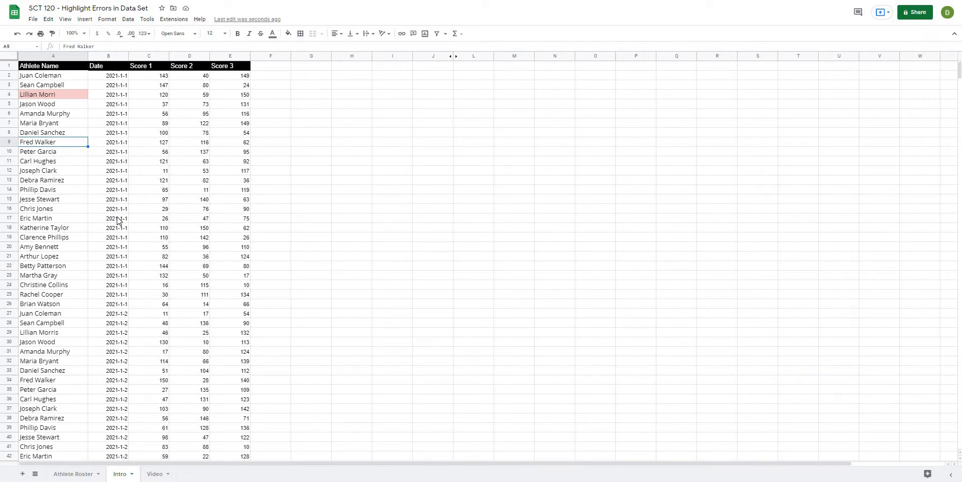
{"action": "mouse_move", "coordinate": [121, 220]}
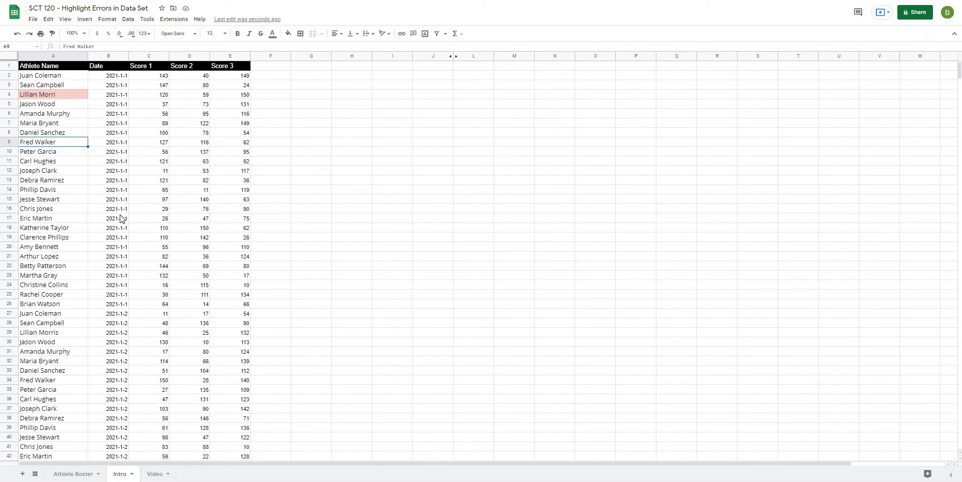
{"action": "mouse_move", "coordinate": [88, 222]}
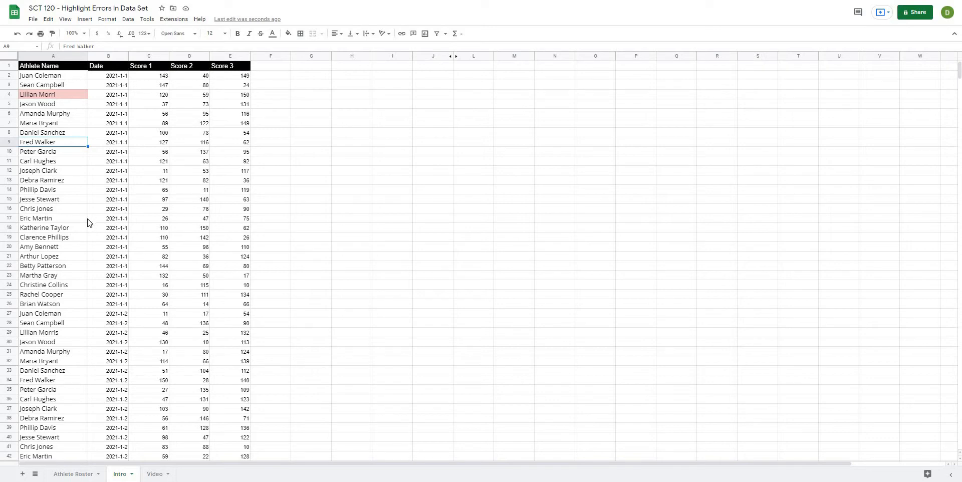
{"action": "mouse_move", "coordinate": [84, 344]}
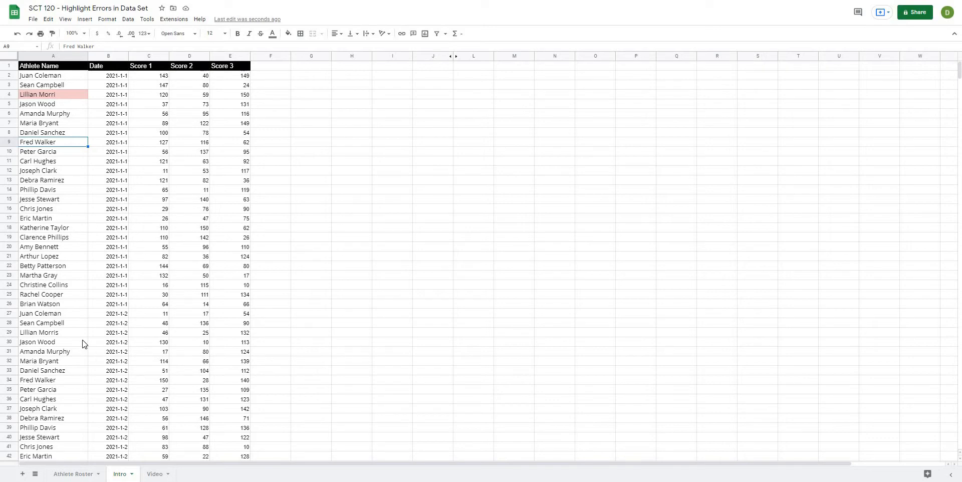
Step: Look at the Athlete Roster sheet, then return to the Intro sheet
{"action": "left_click", "coordinate": [72, 474]}
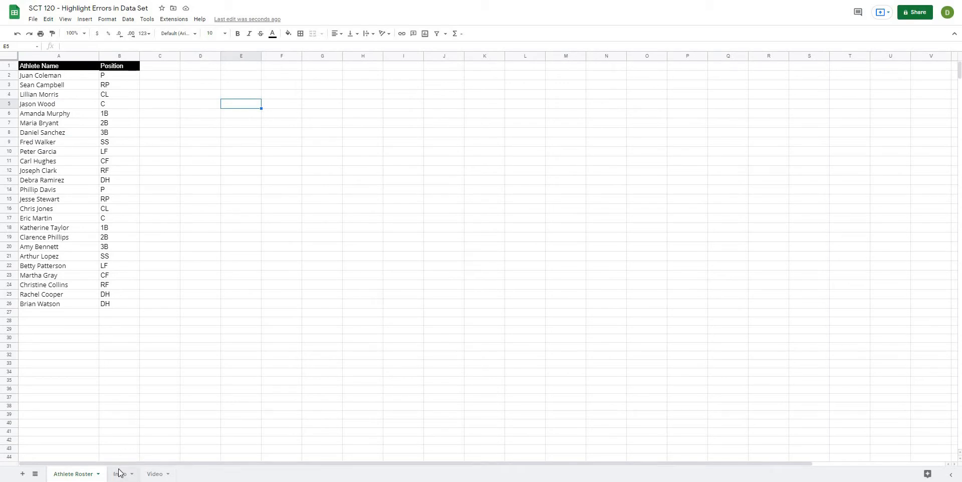
{"action": "left_click", "coordinate": [120, 473]}
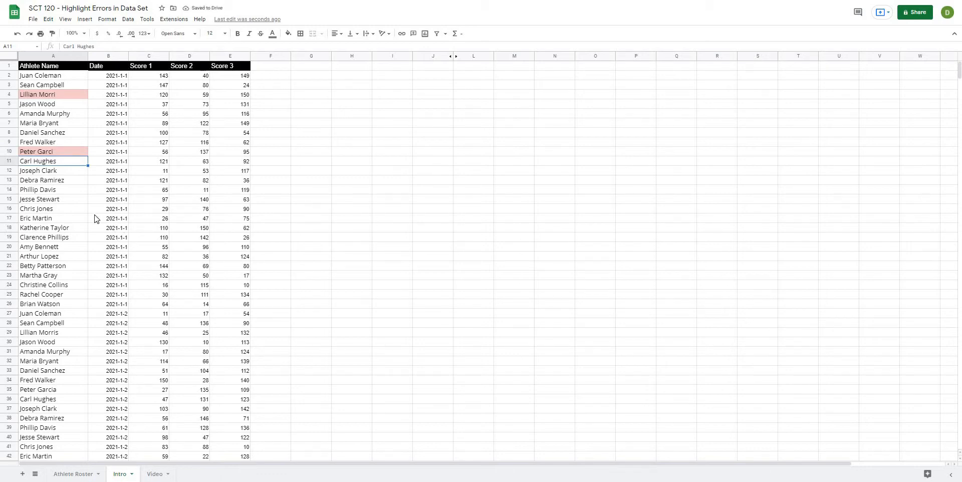
{"action": "mouse_move", "coordinate": [94, 211]}
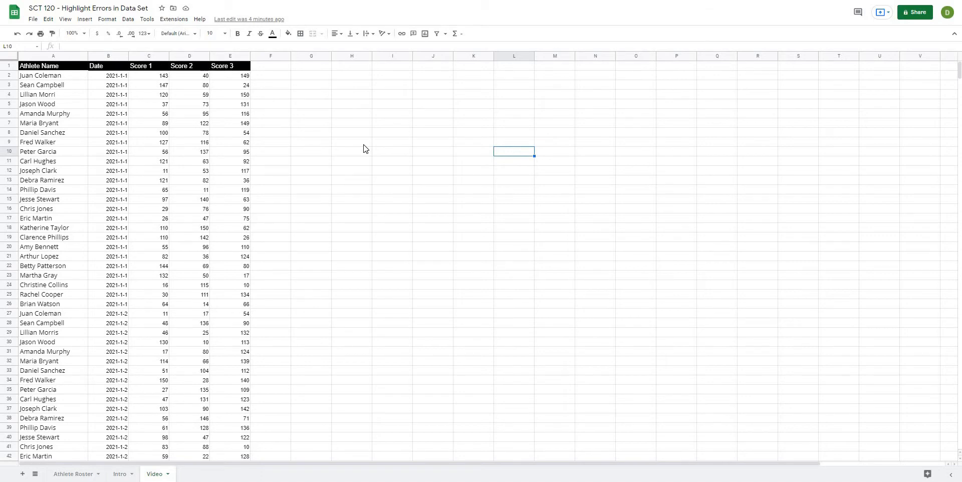
{"action": "mouse_move", "coordinate": [354, 158]}
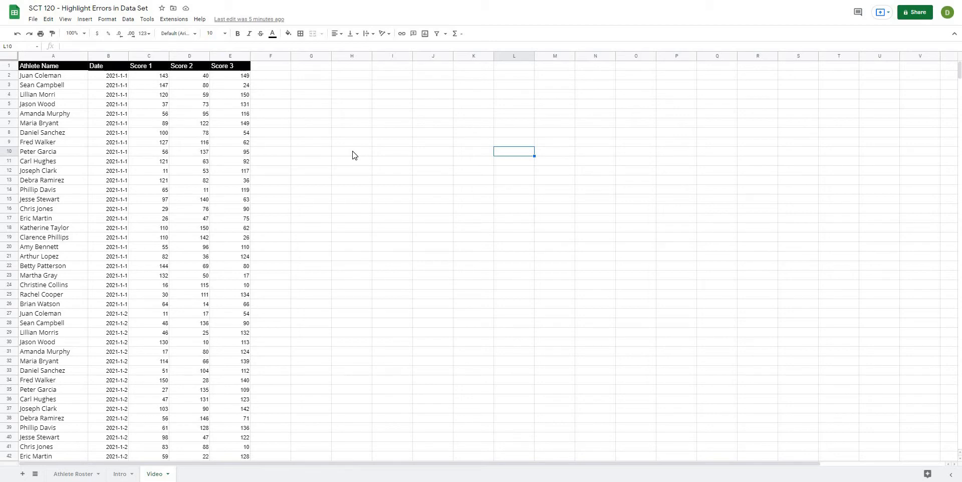
{"action": "left_click", "coordinate": [72, 473]}
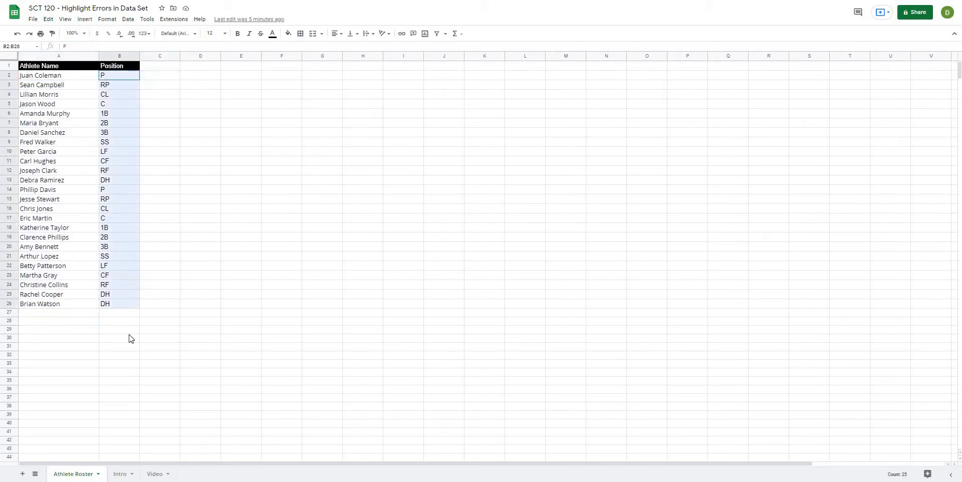
{"action": "left_click", "coordinate": [155, 473]}
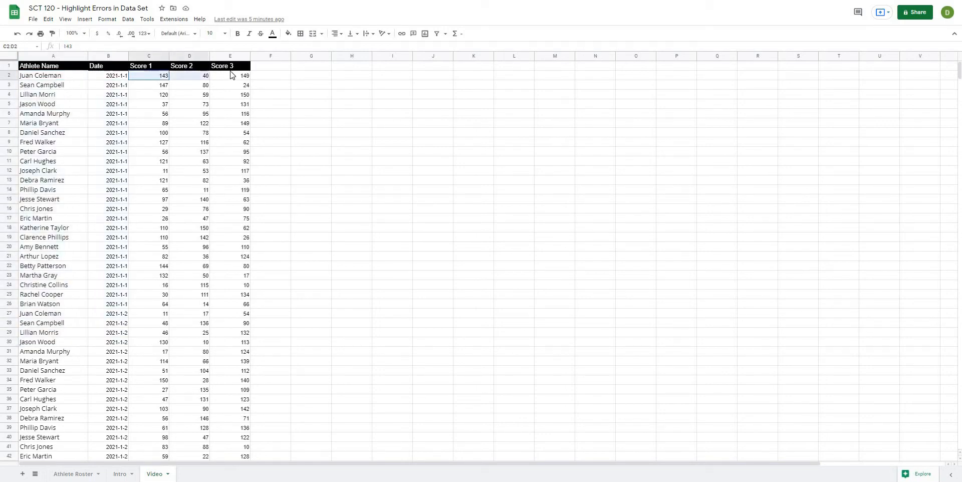
{"action": "left_click", "coordinate": [311, 85]}
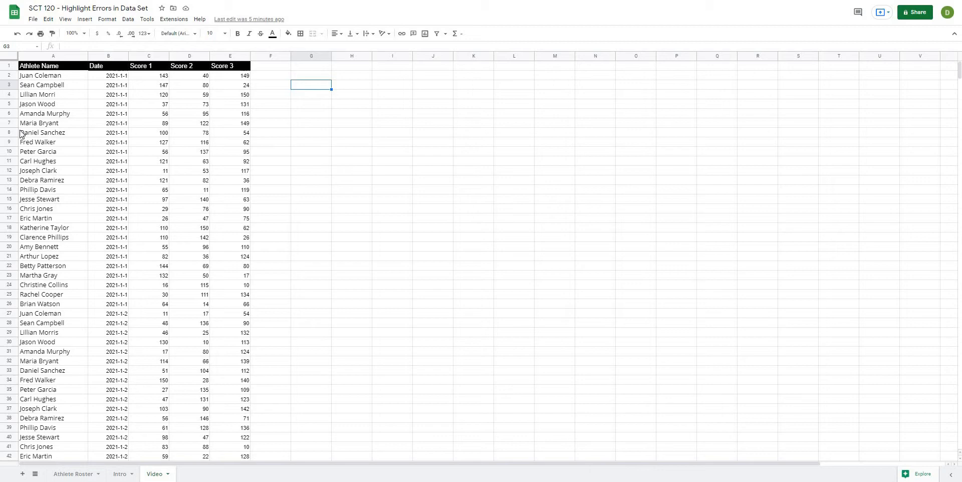
{"action": "left_click", "coordinate": [45, 113]}
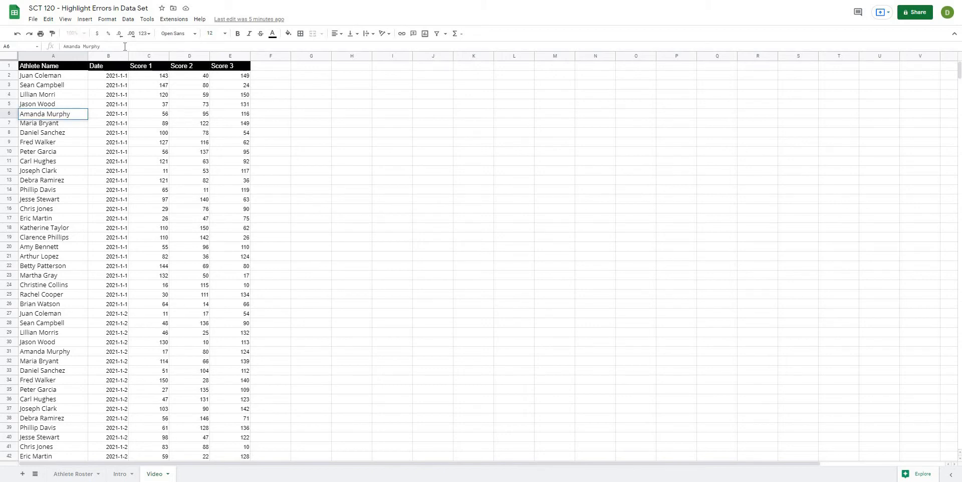
{"action": "key", "text": "Backspace"}
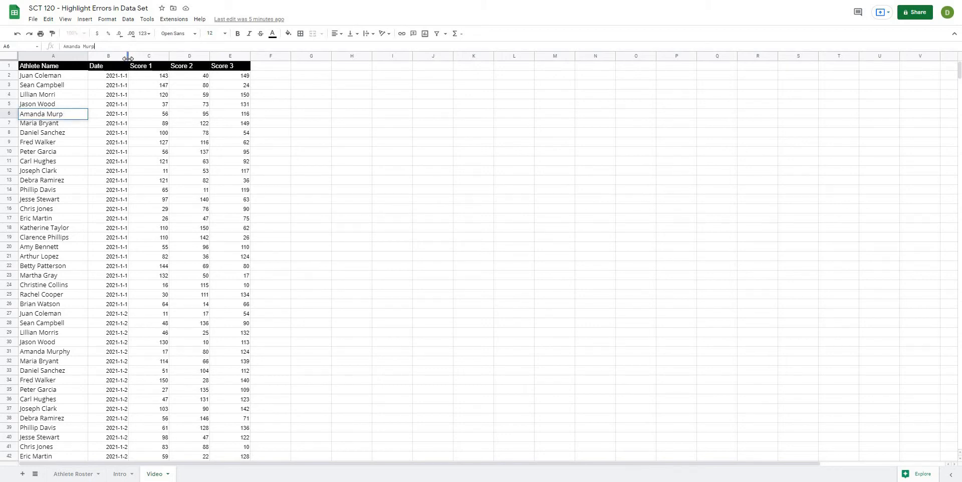
{"action": "key", "text": "backspace"}
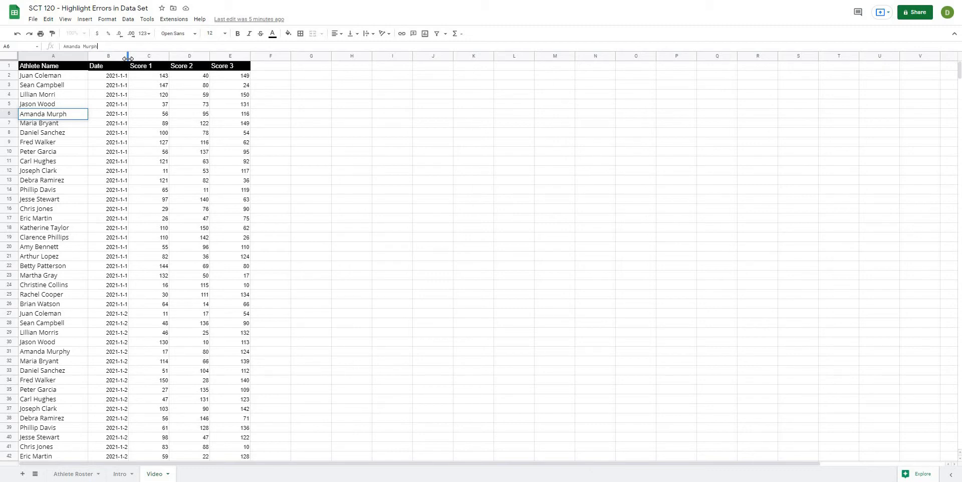
{"action": "left_click", "coordinate": [36, 219]}
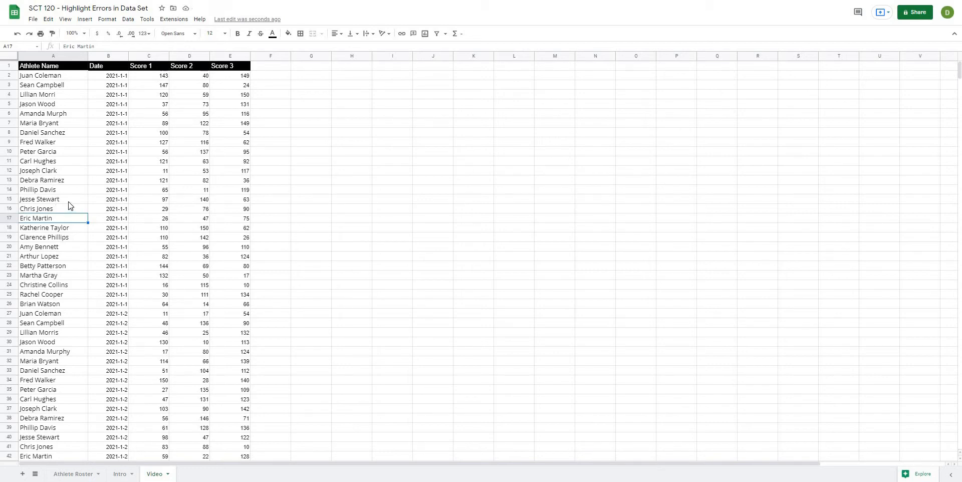
{"action": "mouse_move", "coordinate": [59, 189]}
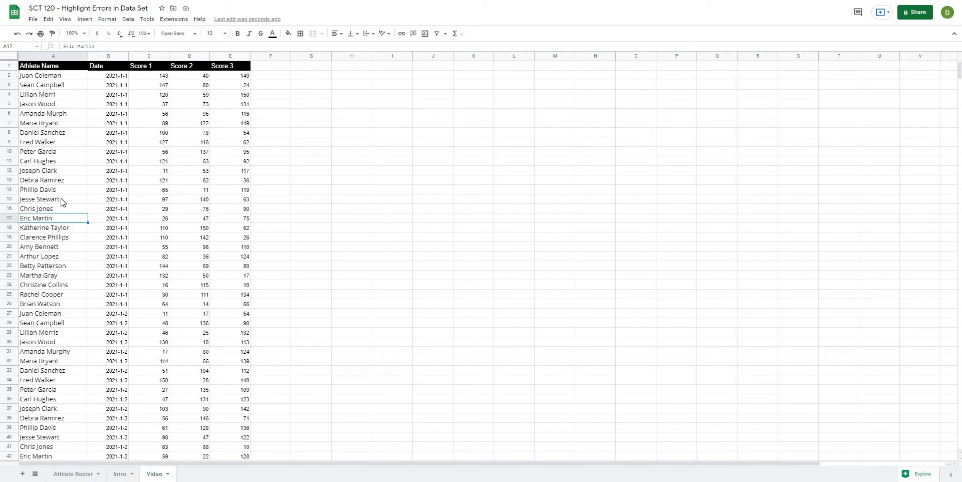
{"action": "mouse_move", "coordinate": [40, 117]}
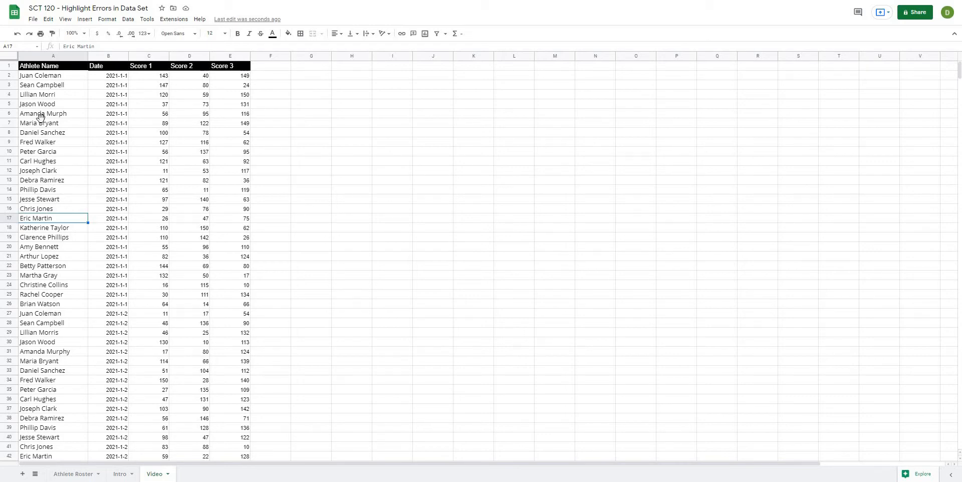
{"action": "left_click", "coordinate": [39, 123]}
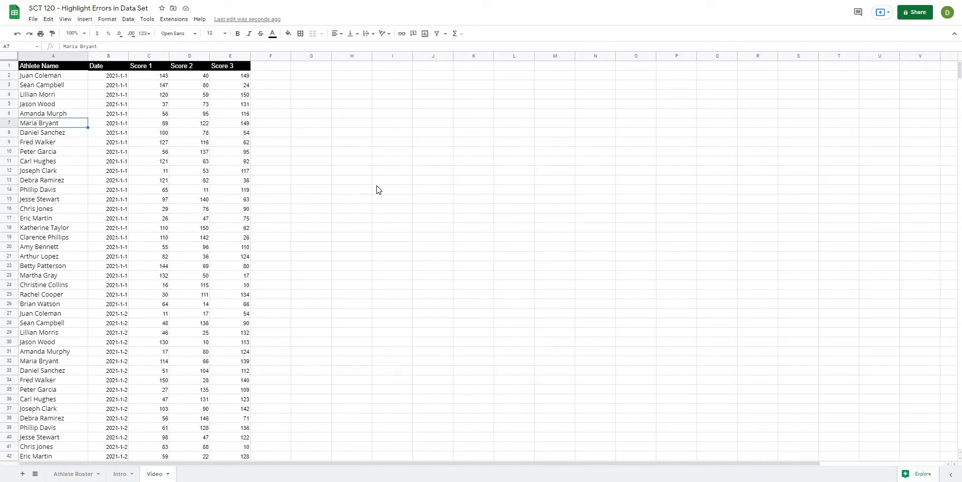
{"action": "left_click", "coordinate": [53, 75]}
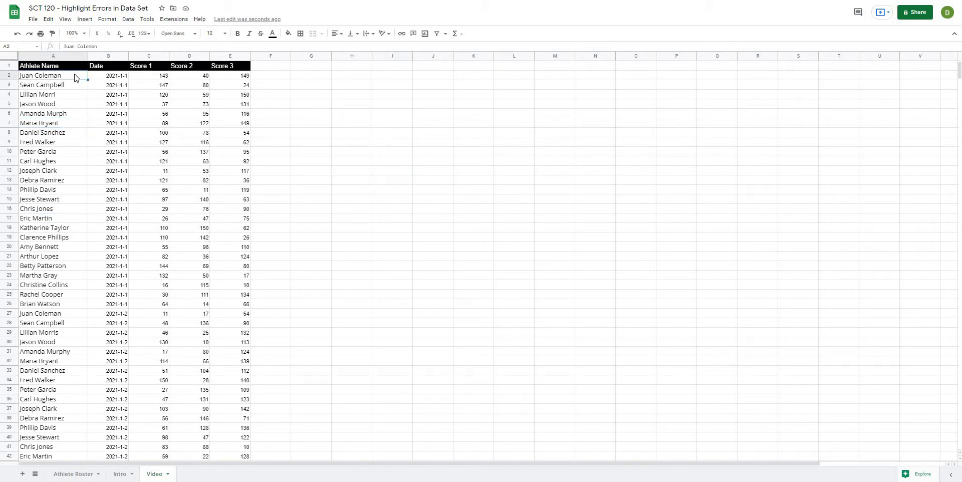
{"action": "left_click", "coordinate": [53, 84]}
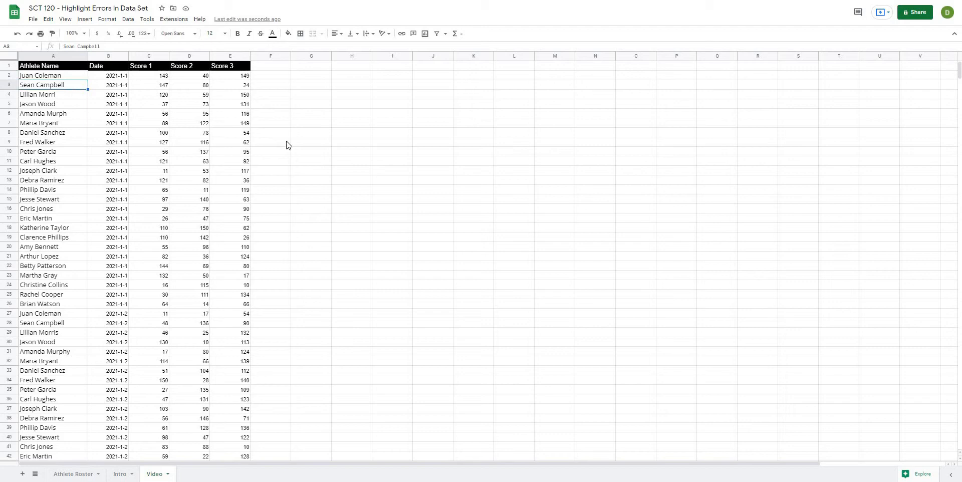
{"action": "mouse_move", "coordinate": [313, 106]}
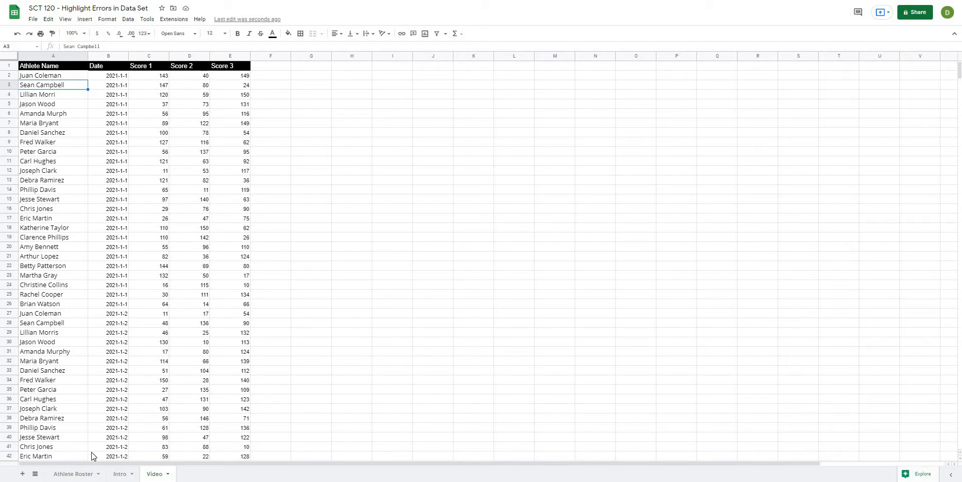
{"action": "mouse_move", "coordinate": [82, 475]}
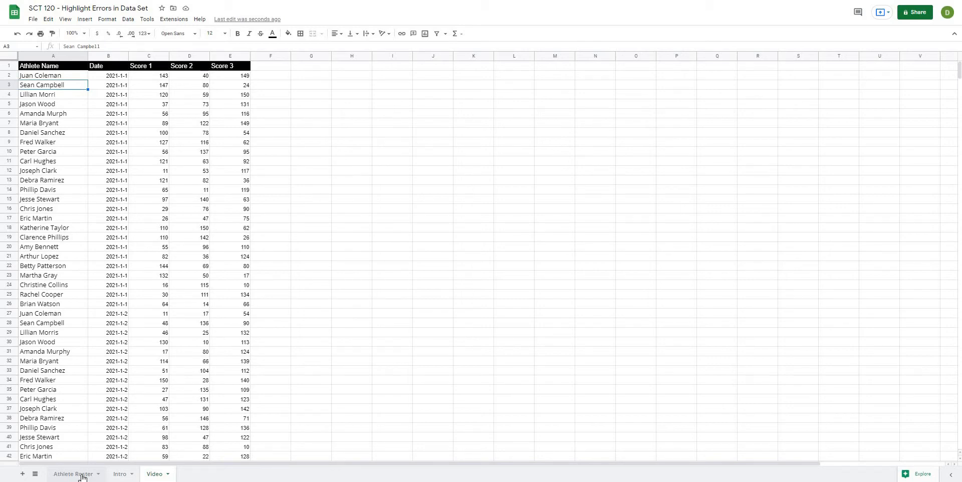
{"action": "left_click", "coordinate": [352, 360]}
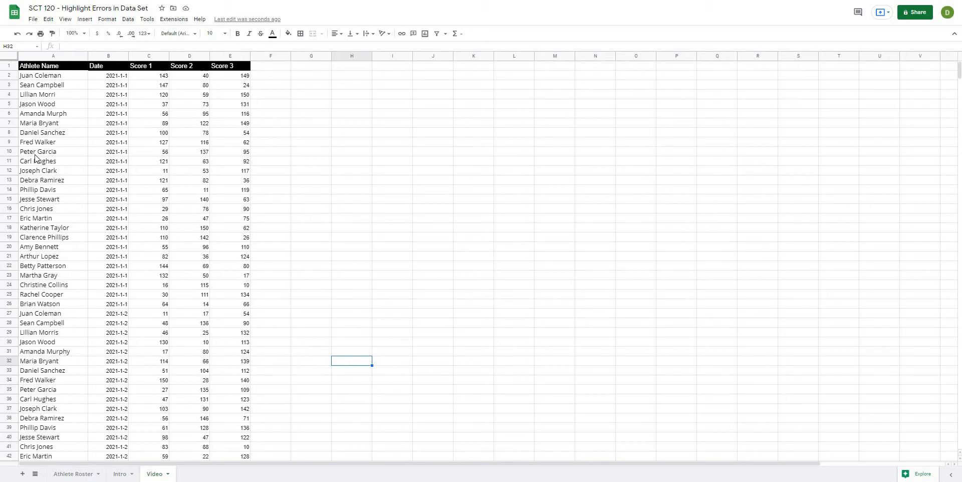
{"action": "mouse_move", "coordinate": [51, 238]}
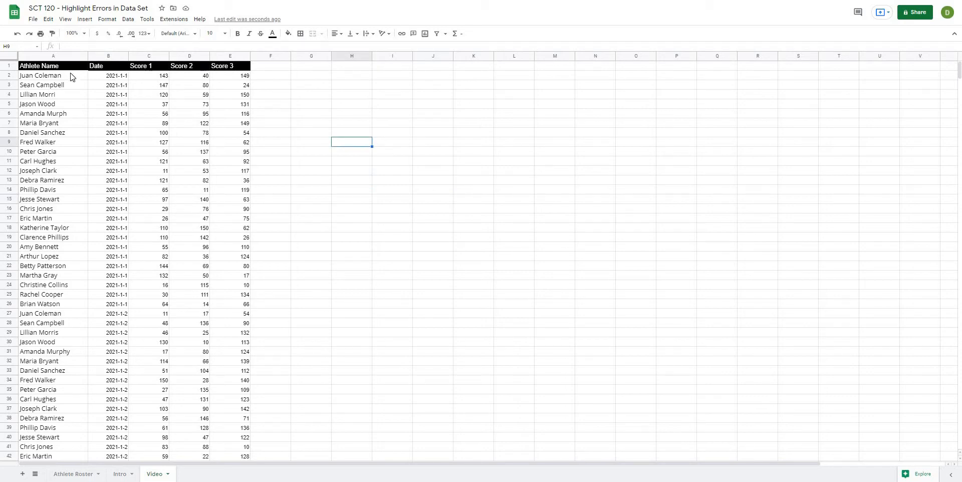
{"action": "left_click", "coordinate": [52, 74]}
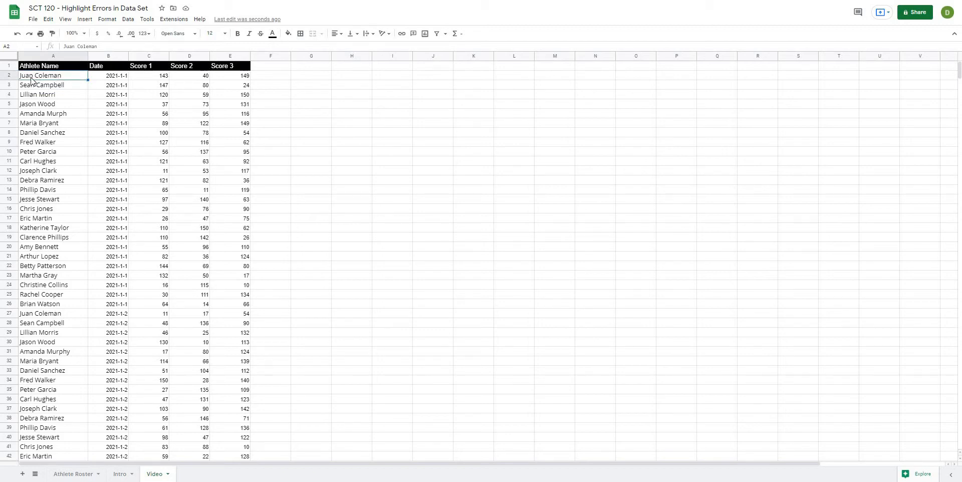
{"action": "left_click", "coordinate": [431, 256]}
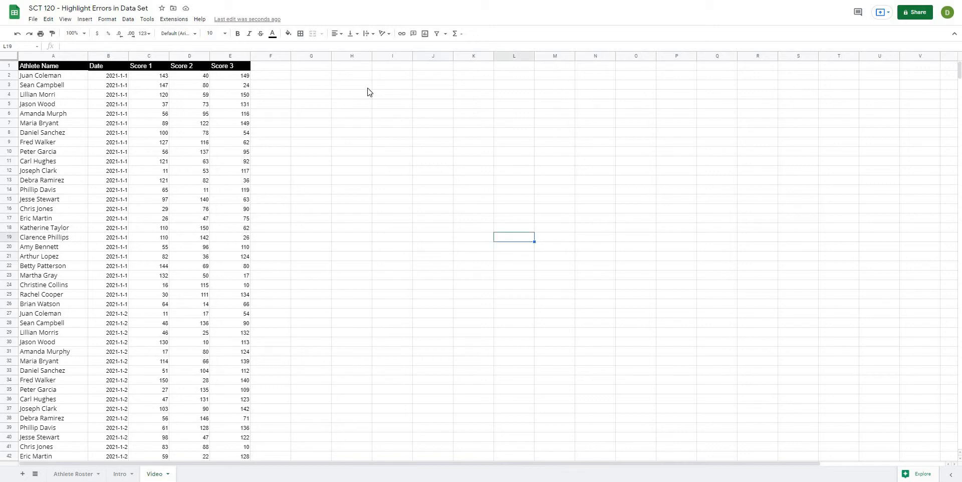
{"action": "left_click", "coordinate": [352, 74]}
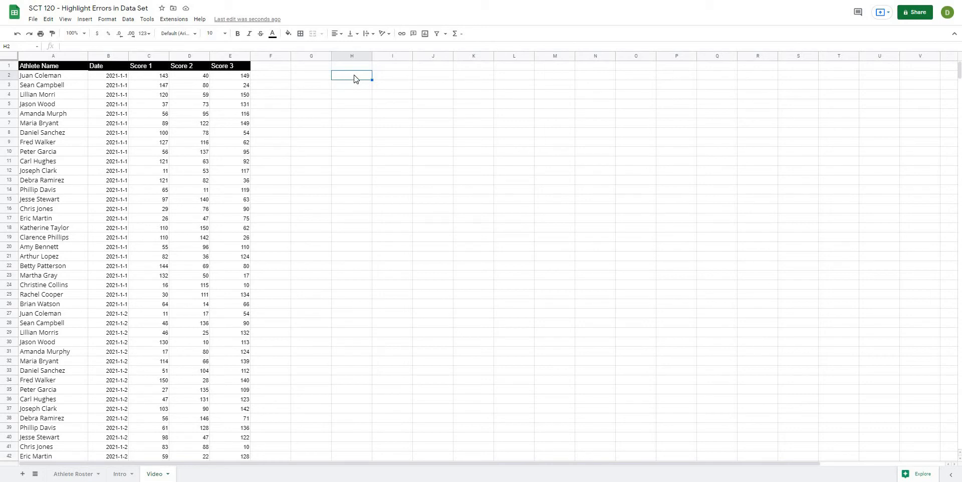
{"action": "mouse_move", "coordinate": [215, 58]}
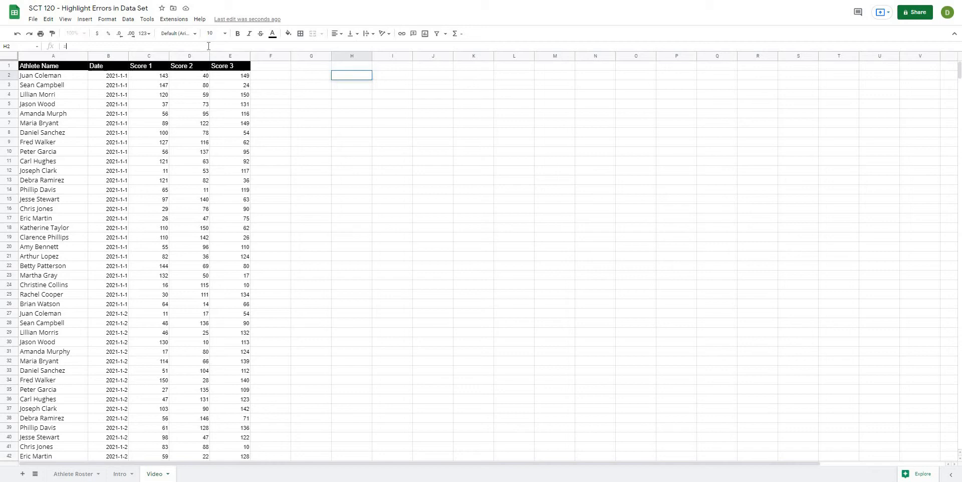
Step: Enter =MATCH(A2,'Athlete Roster'!A2:A,FALSE) in H2
{"action": "type", "text": "=match("}
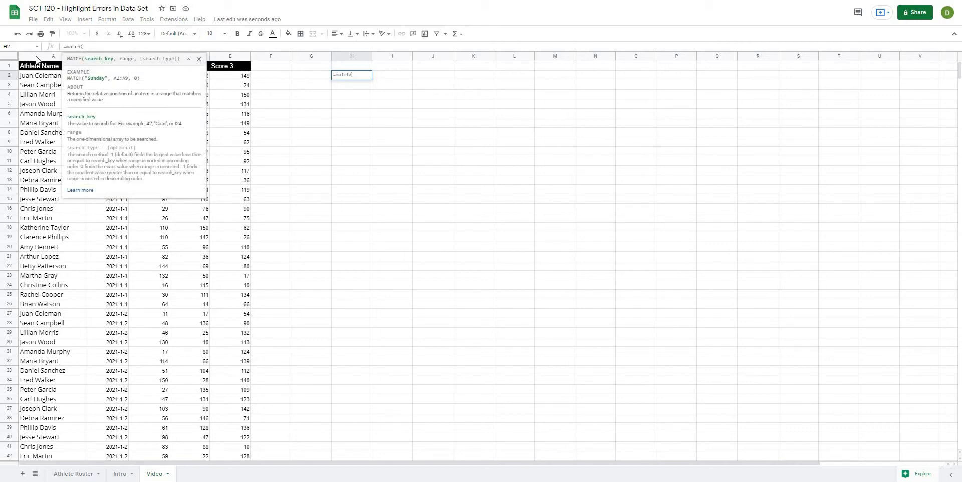
{"action": "left_click", "coordinate": [53, 74]}
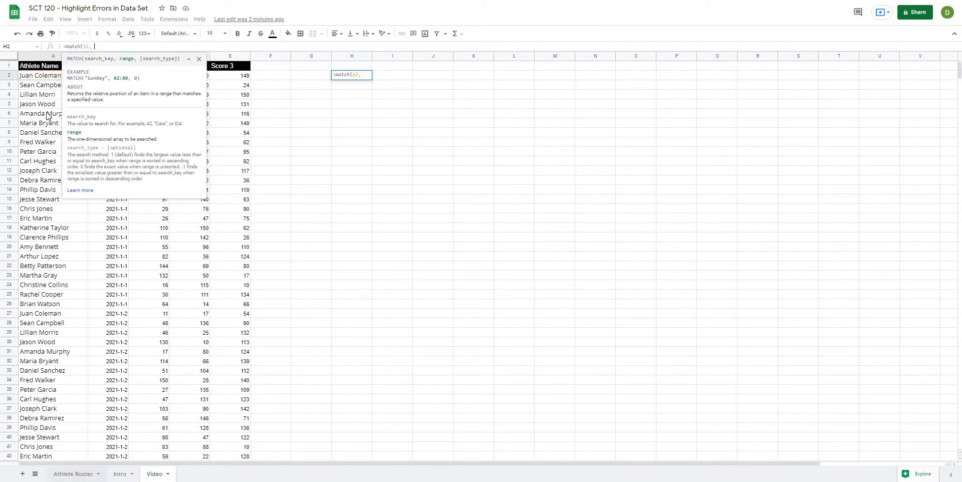
{"action": "left_click", "coordinate": [71, 474]}
{"action": "type", "text": " 'Athlete Roster'!A2:A,"}
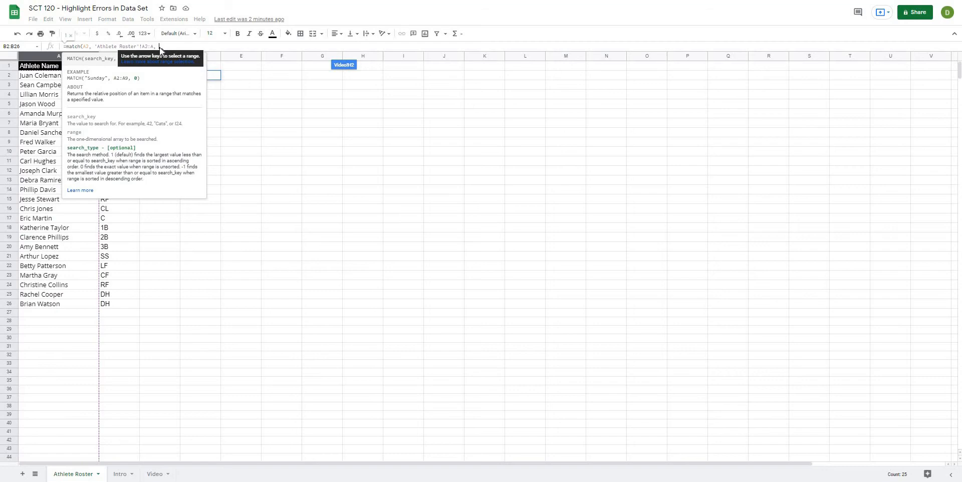
{"action": "type", "text": "false)"}
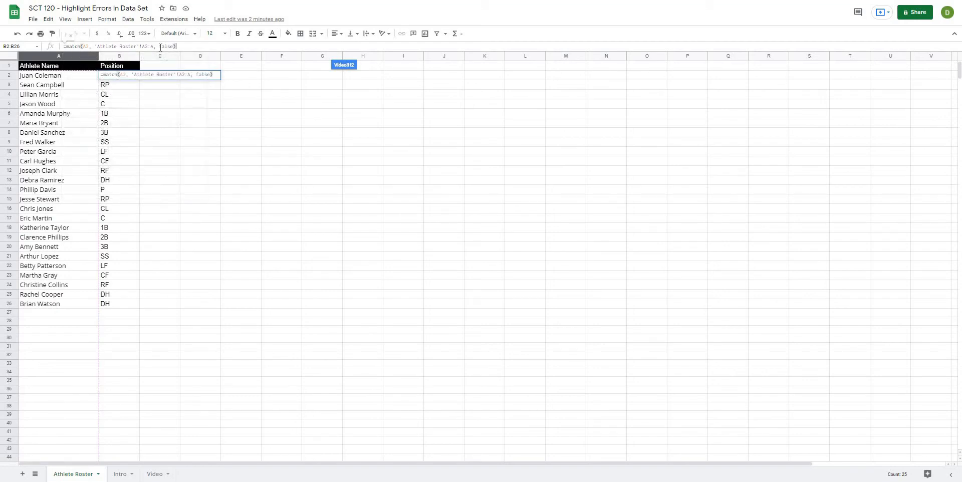
{"action": "left_click", "coordinate": [154, 473]}
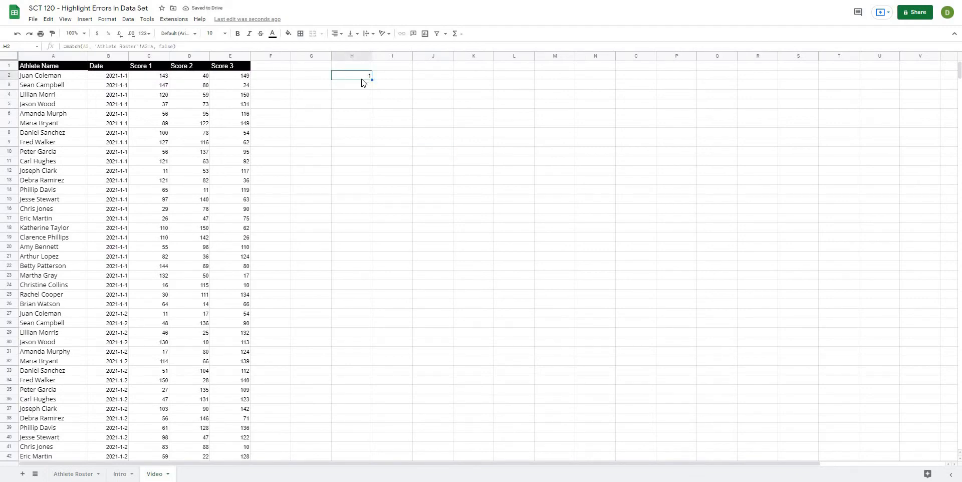
{"action": "left_click", "coordinate": [351, 104]}
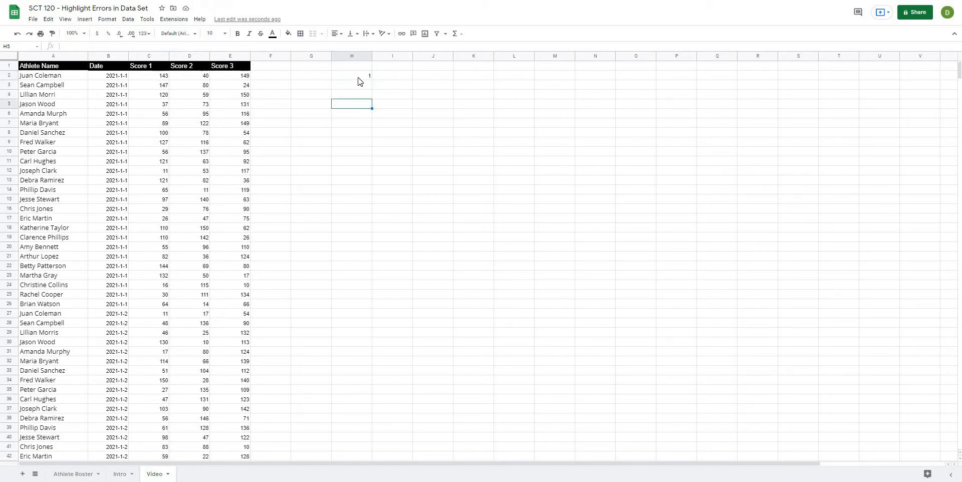
{"action": "left_click", "coordinate": [352, 75]}
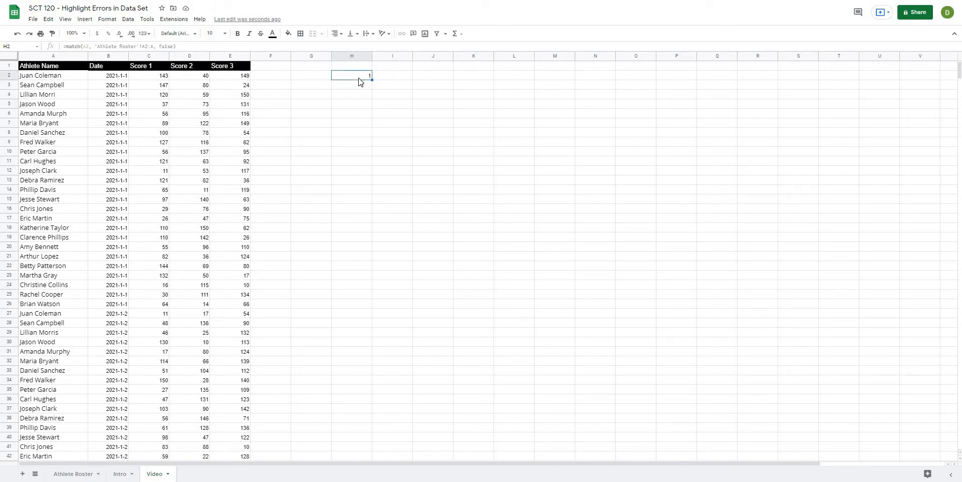
{"action": "mouse_move", "coordinate": [225, 221]}
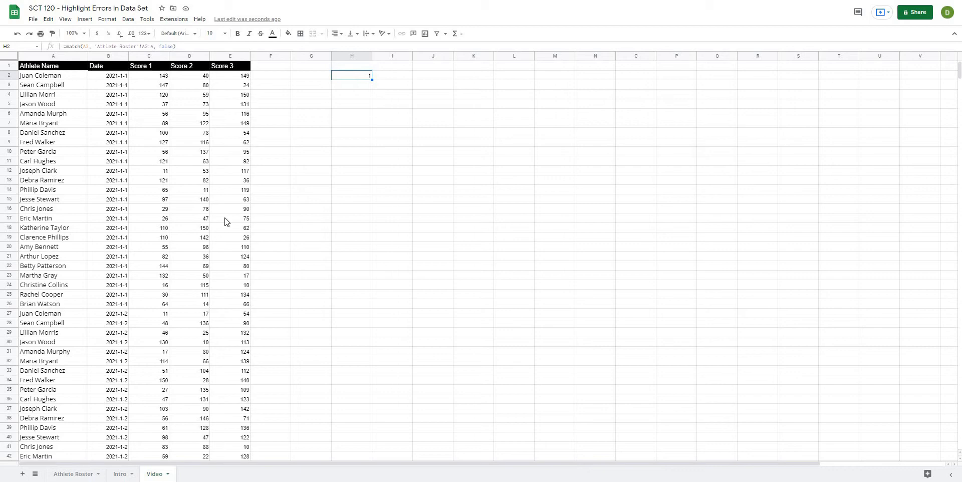
{"action": "mouse_move", "coordinate": [352, 82]}
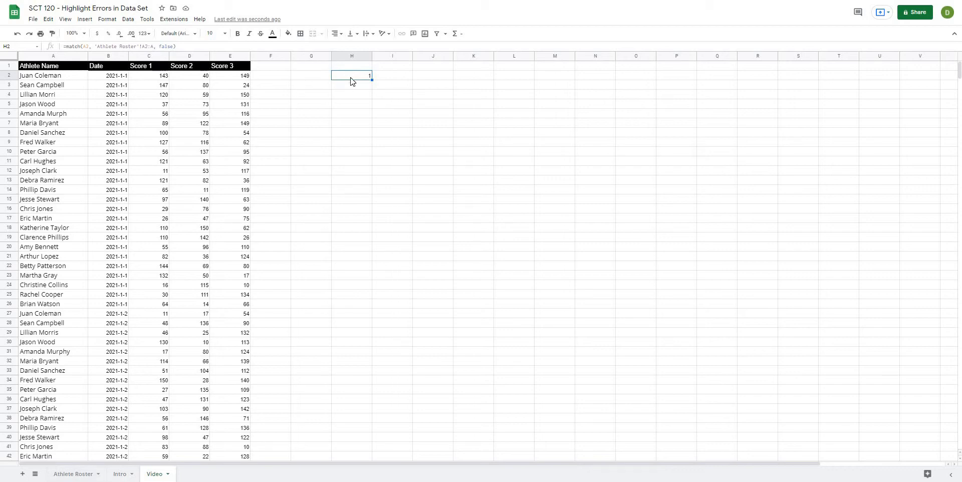
{"action": "left_click", "coordinate": [53, 74]}
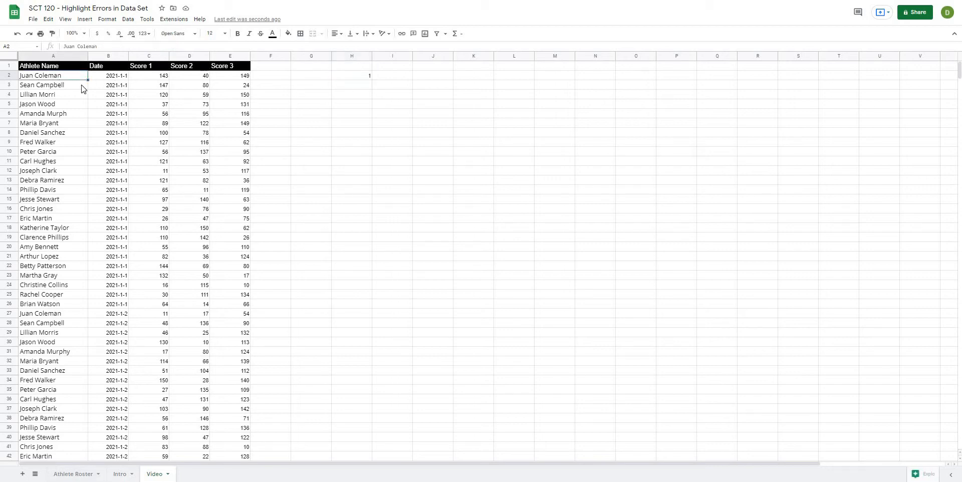
{"action": "mouse_move", "coordinate": [96, 34]}
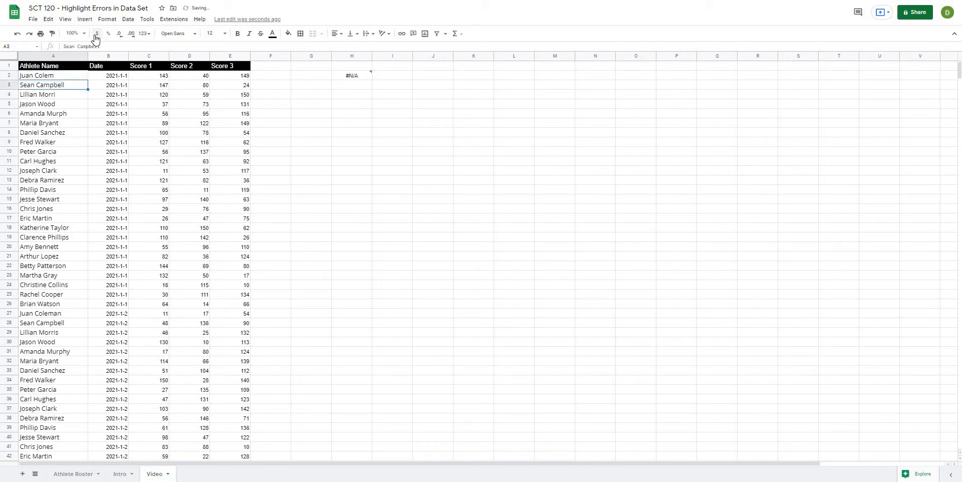
{"action": "left_click", "coordinate": [352, 75]}
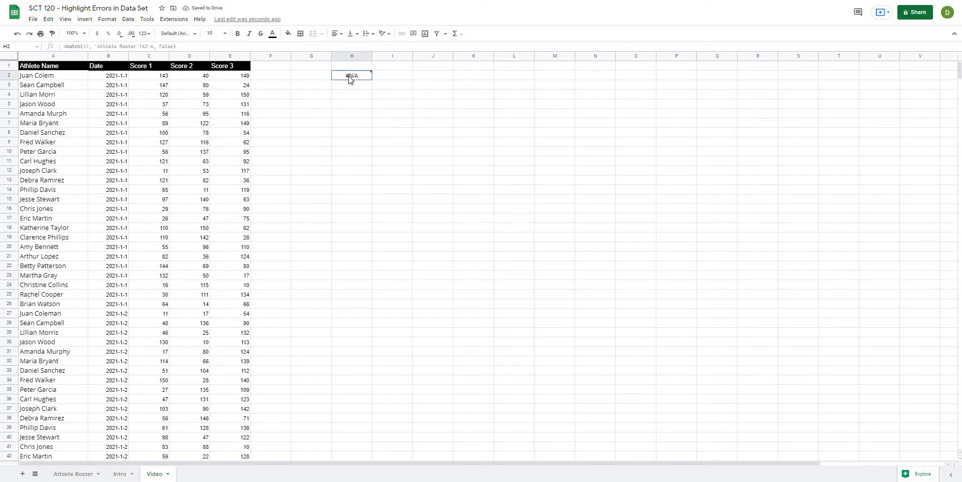
{"action": "left_click", "coordinate": [352, 104]}
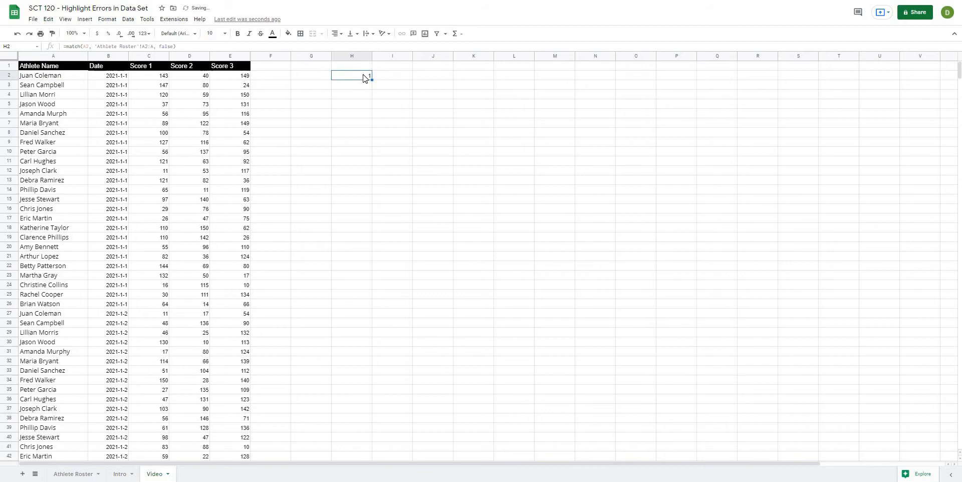
{"action": "mouse_move", "coordinate": [365, 94]}
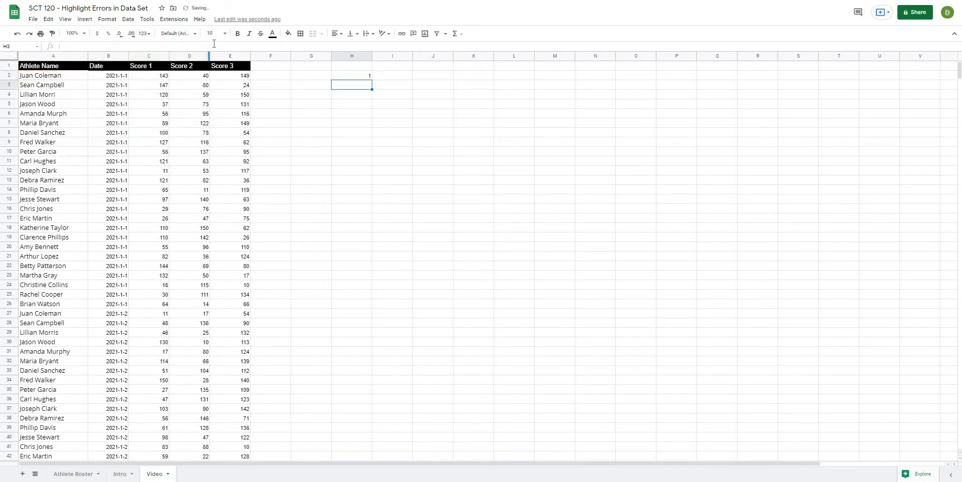
{"action": "left_click", "coordinate": [52, 75]}
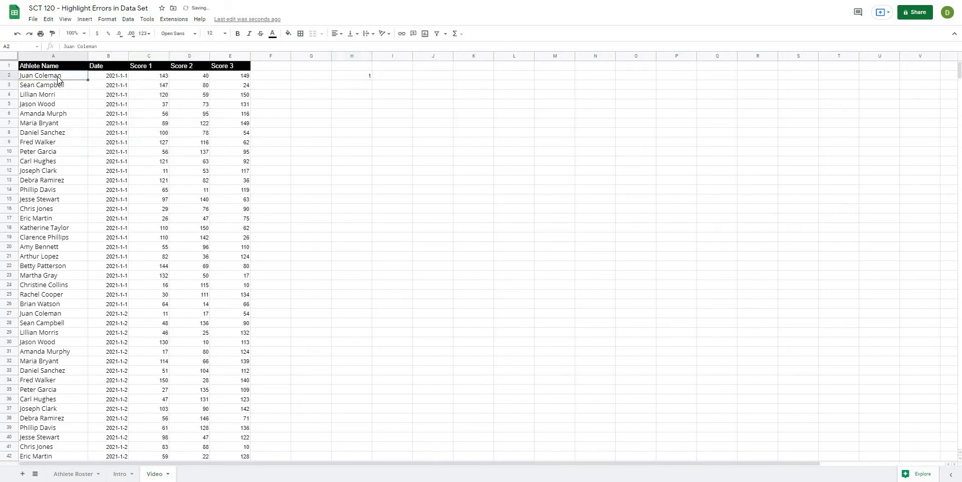
{"action": "key", "text": "Delete"}
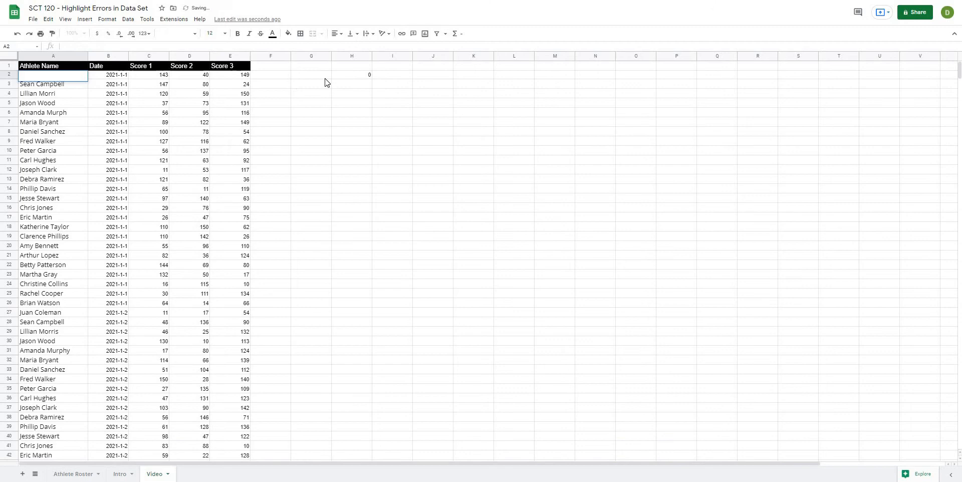
{"action": "left_click", "coordinate": [352, 74]}
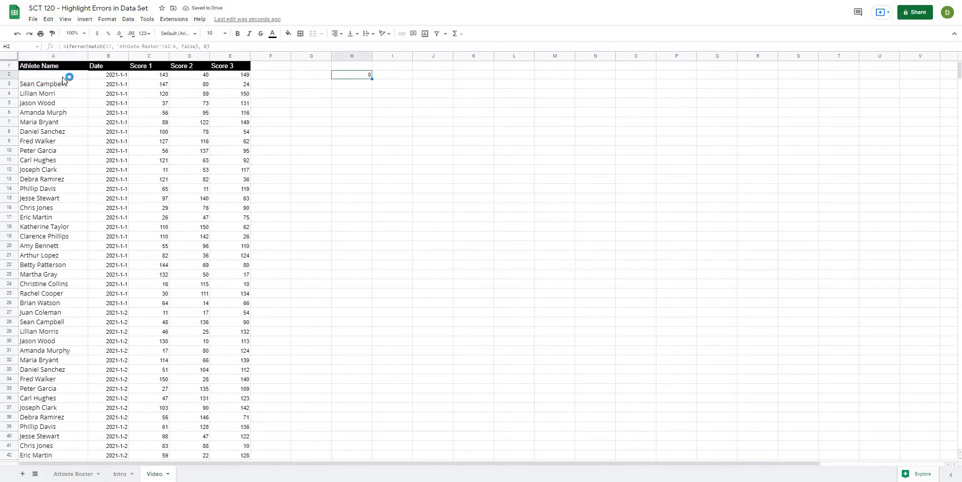
{"action": "key", "text": "ctrl+v"}
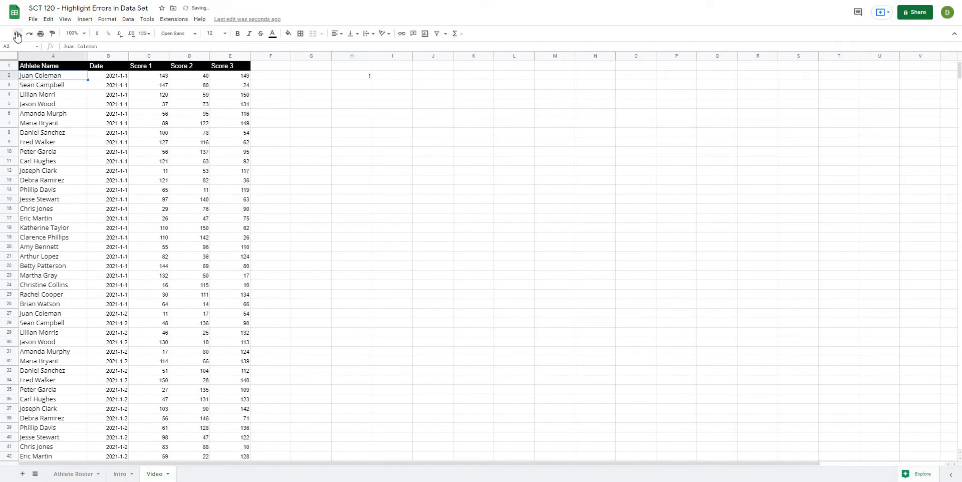
{"action": "left_click", "coordinate": [352, 76]}
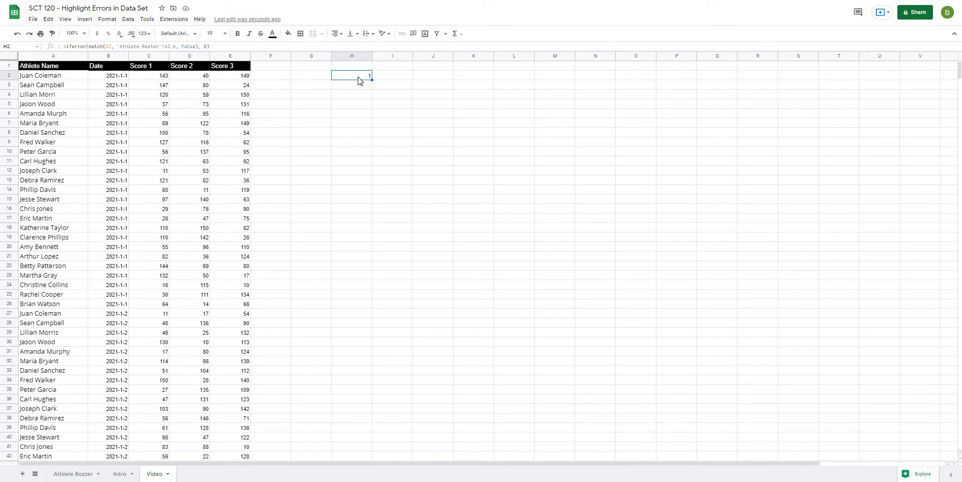
{"action": "left_click", "coordinate": [351, 93]}
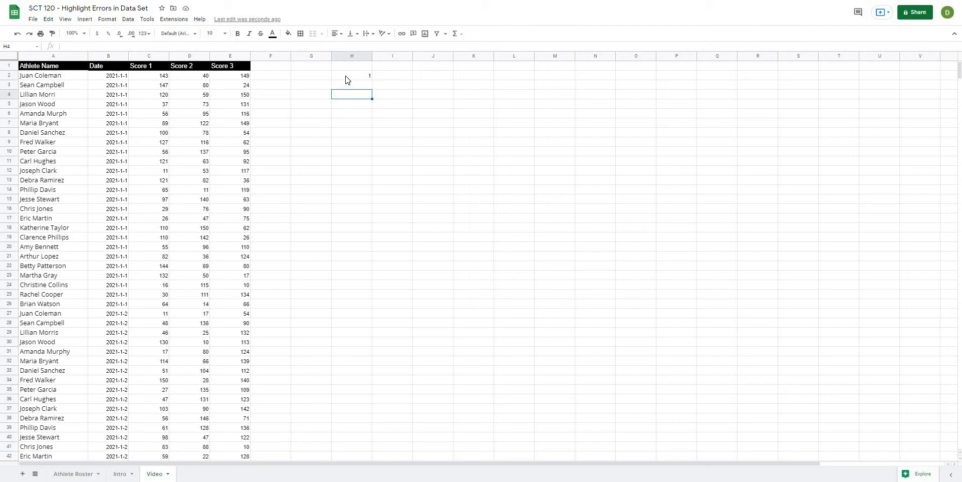
{"action": "left_click", "coordinate": [352, 76]}
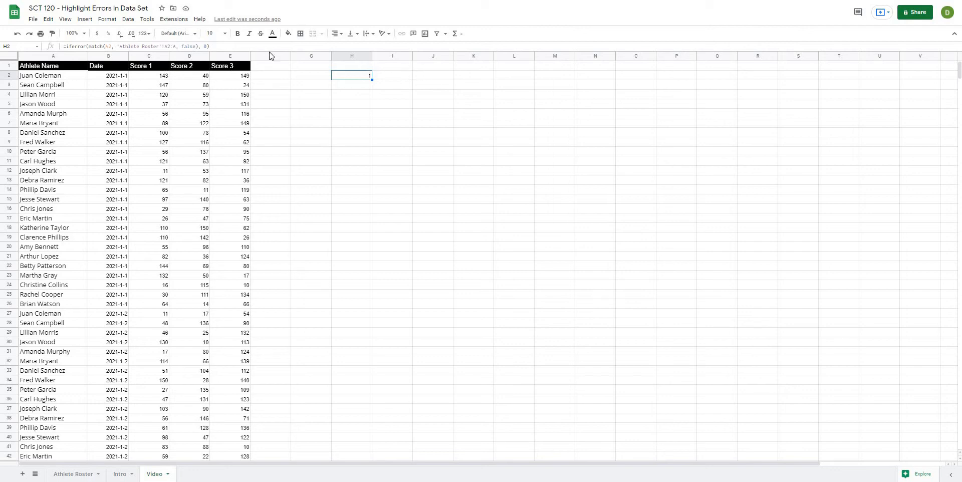
Step: Extend H2 to =AND(IFERROR(MATCH(...),0)=0, A2<>"") and check the FALSE result
{"action": "double_click", "coordinate": [352, 76]}
{"action": "type", "text": "and("}
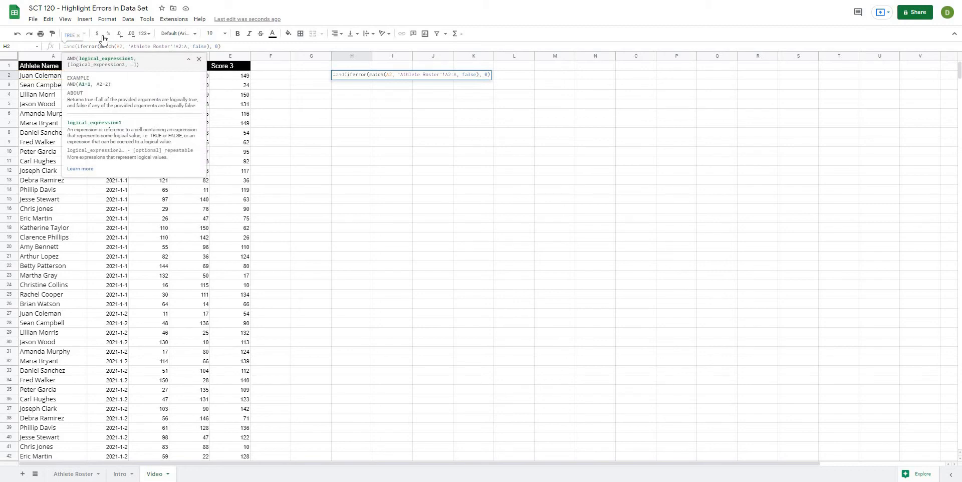
{"action": "double_click", "coordinate": [85, 46]}
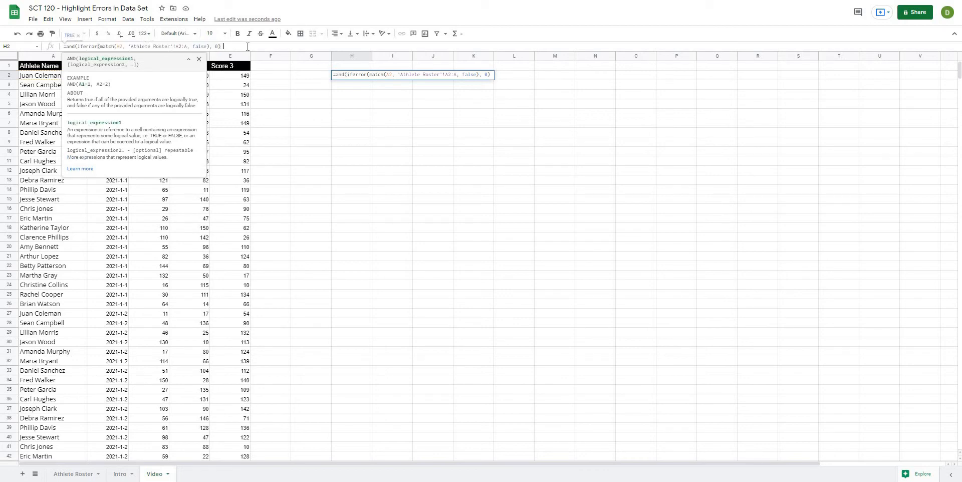
{"action": "type", "text": "= 0"}
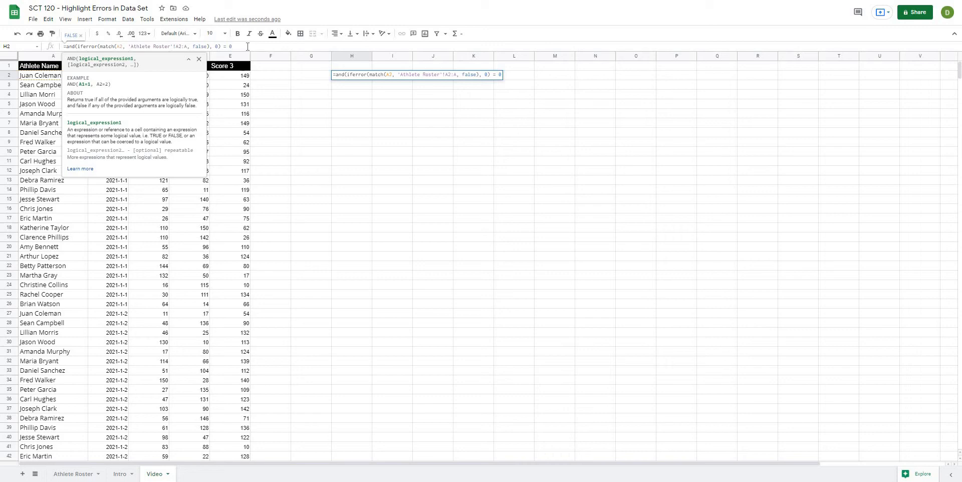
{"action": "type", "text": ","}
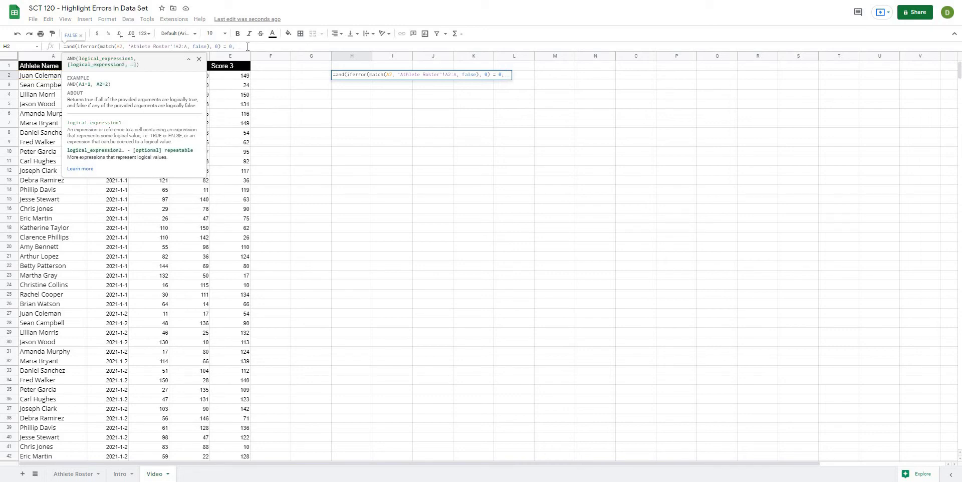
{"action": "type", "text": "a"}
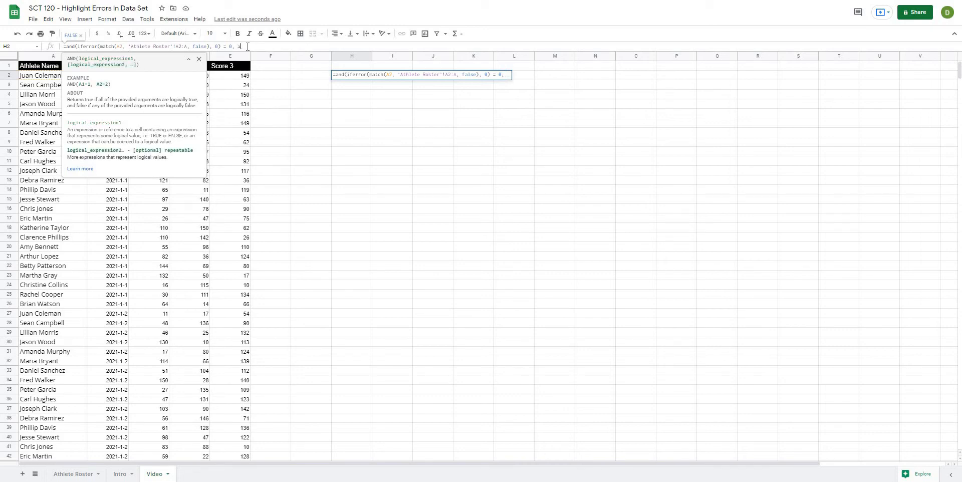
{"action": "type", "text": "2"}
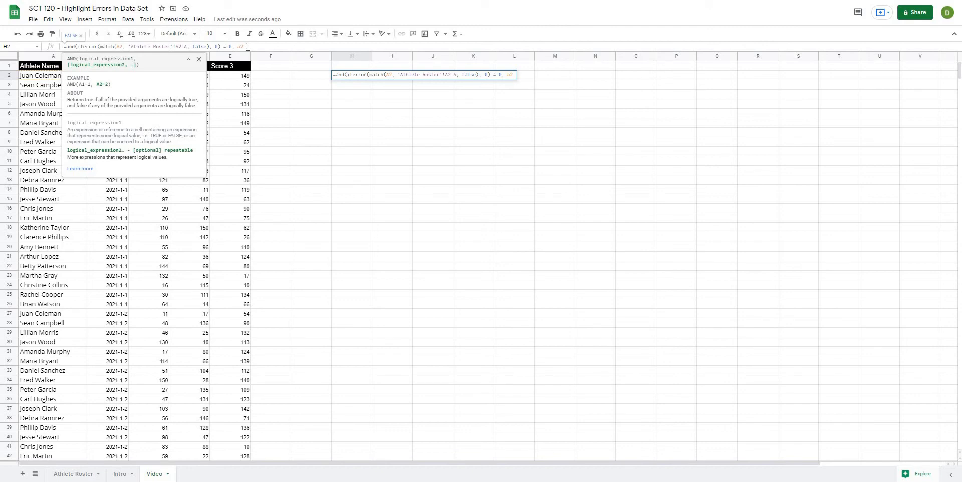
{"action": "type", "text": "<> \"\""}
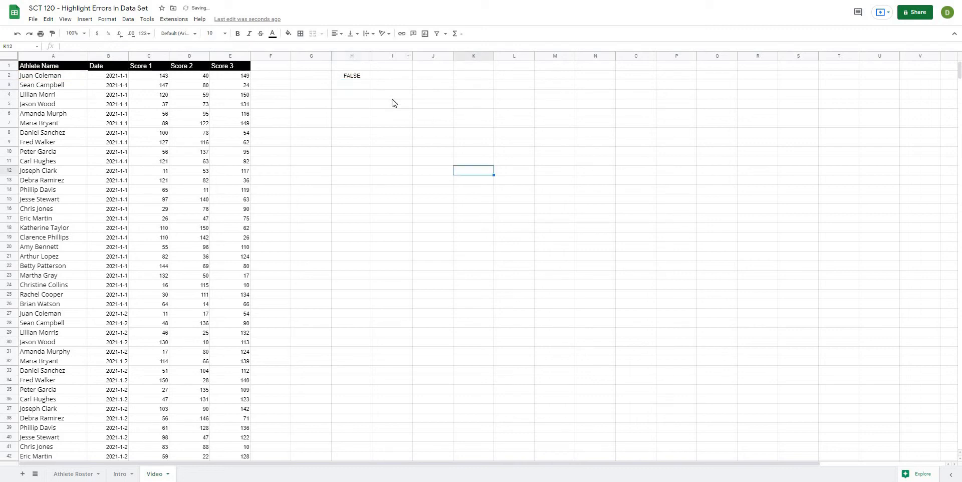
{"action": "left_click", "coordinate": [352, 76]}
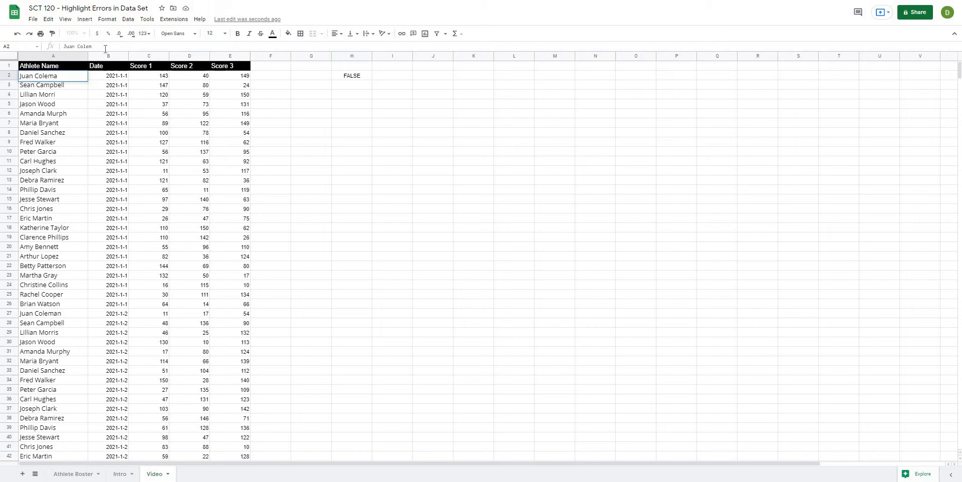
{"action": "left_click", "coordinate": [352, 76]}
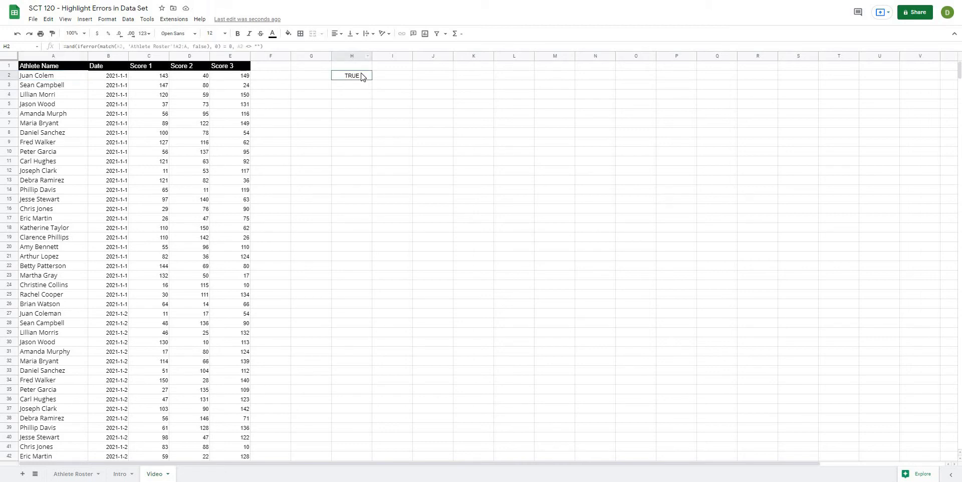
{"action": "left_click", "coordinate": [352, 75]}
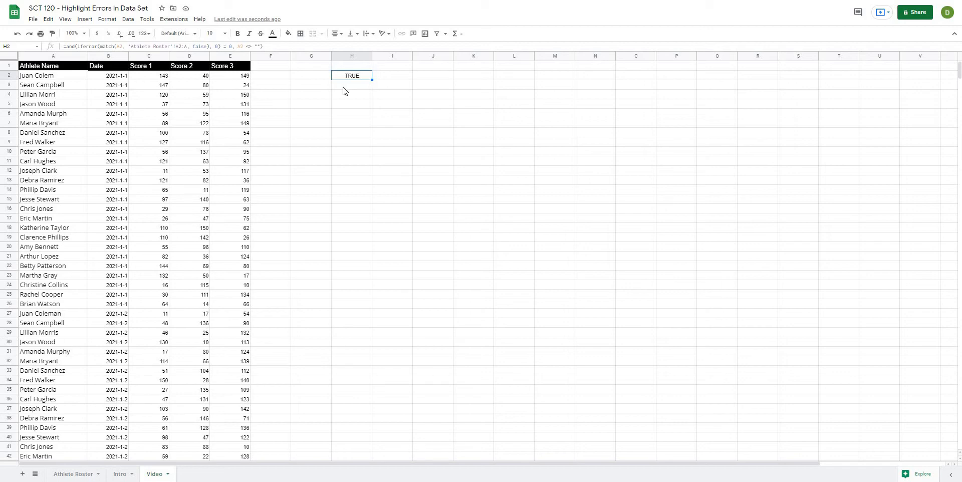
{"action": "mouse_move", "coordinate": [343, 92]}
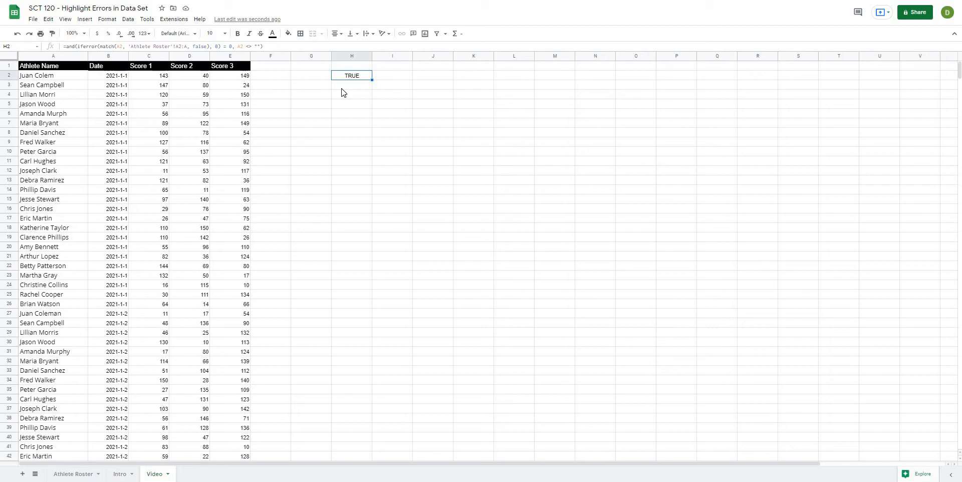
{"action": "left_click", "coordinate": [352, 114]}
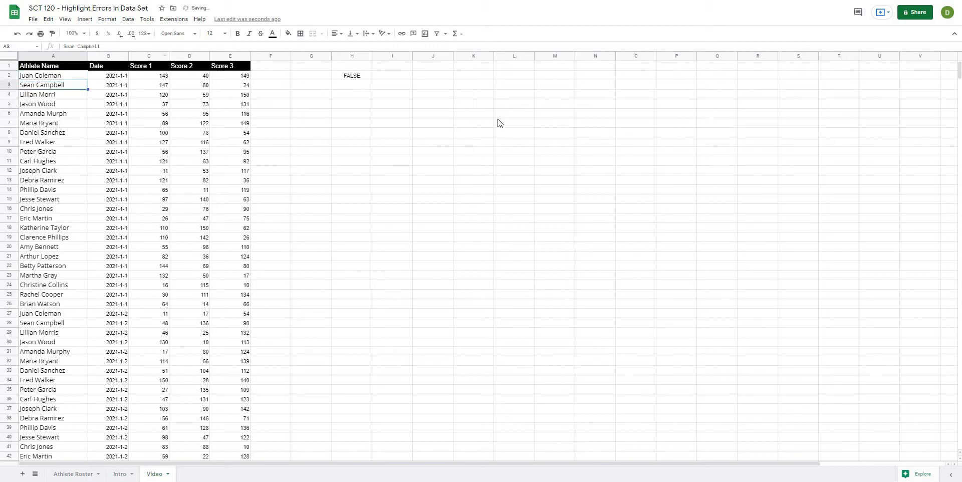
Step: Inspect the H2:H34 checks, then lock the range to 'Athlete Roster'!$A$2:$A and refill
{"action": "left_click", "coordinate": [351, 76]}
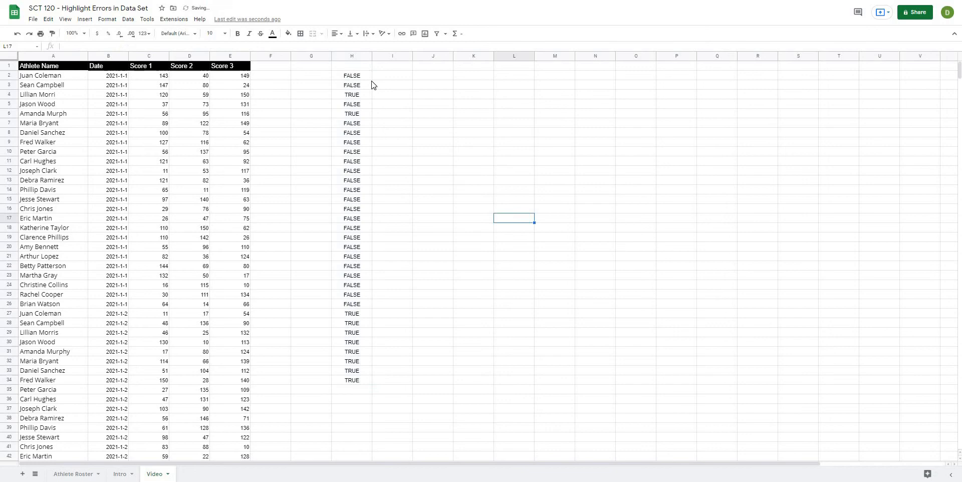
{"action": "left_click", "coordinate": [351, 94]}
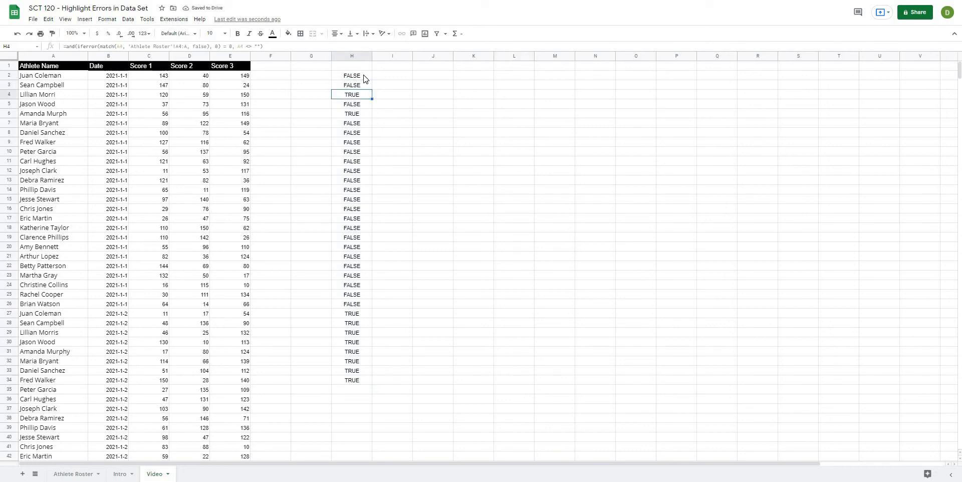
{"action": "left_click", "coordinate": [351, 132]}
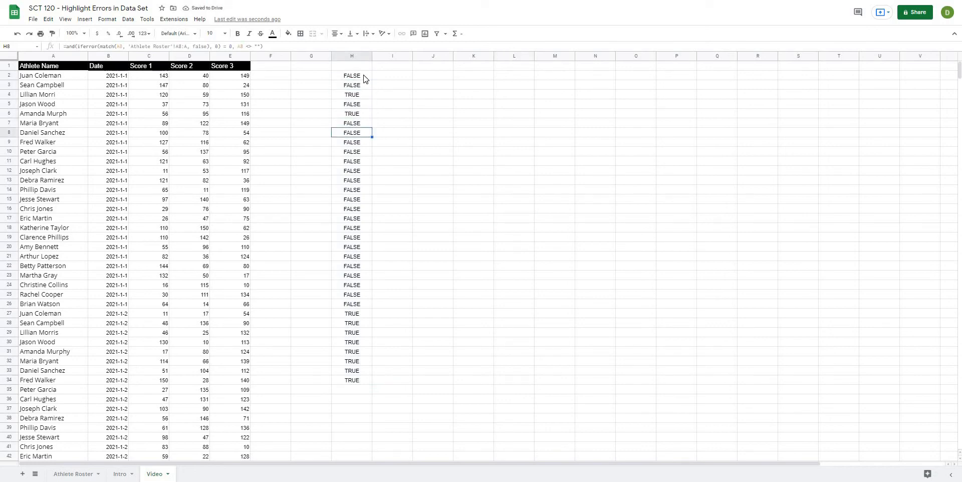
{"action": "left_click", "coordinate": [432, 275]}
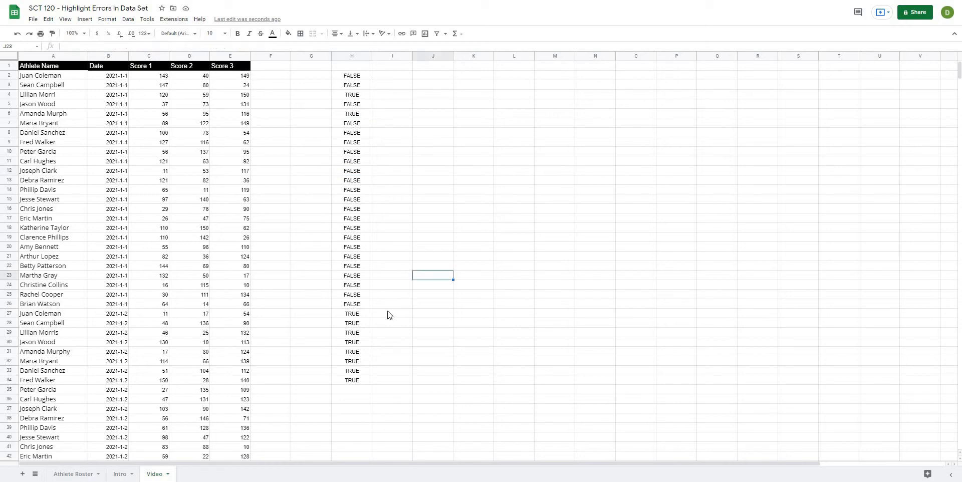
{"action": "left_click", "coordinate": [352, 313]}
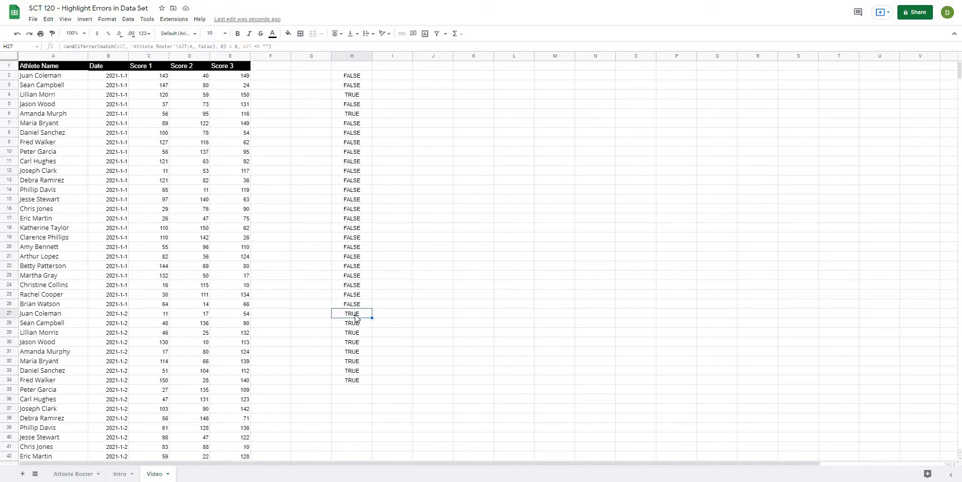
{"action": "left_click", "coordinate": [391, 314]}
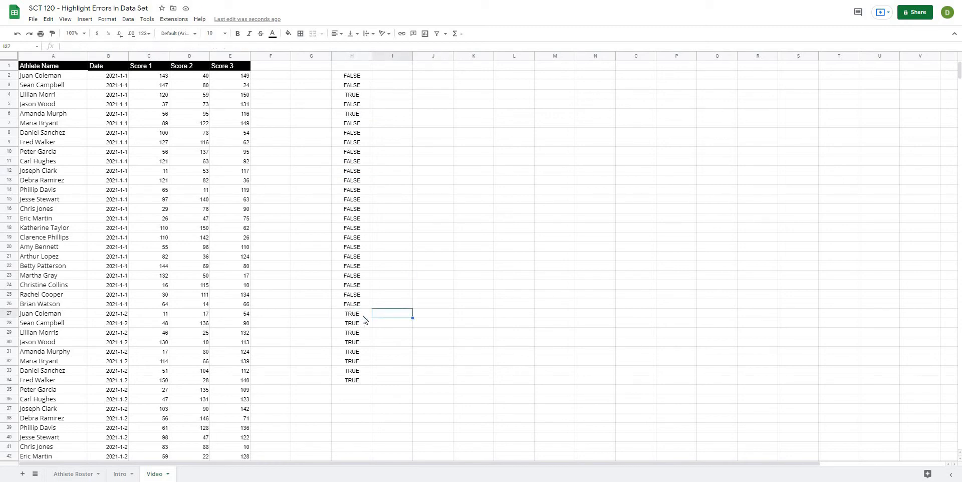
{"action": "left_click", "coordinate": [472, 256]}
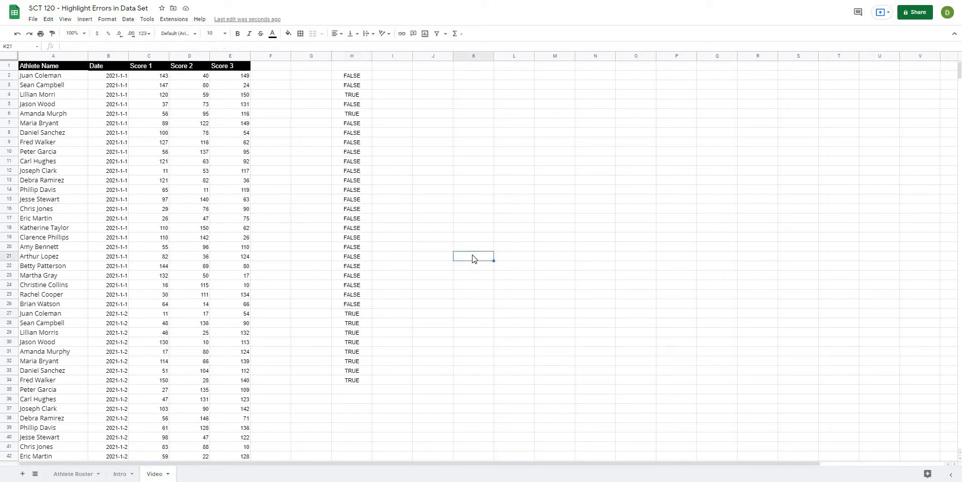
{"action": "left_click", "coordinate": [351, 323]}
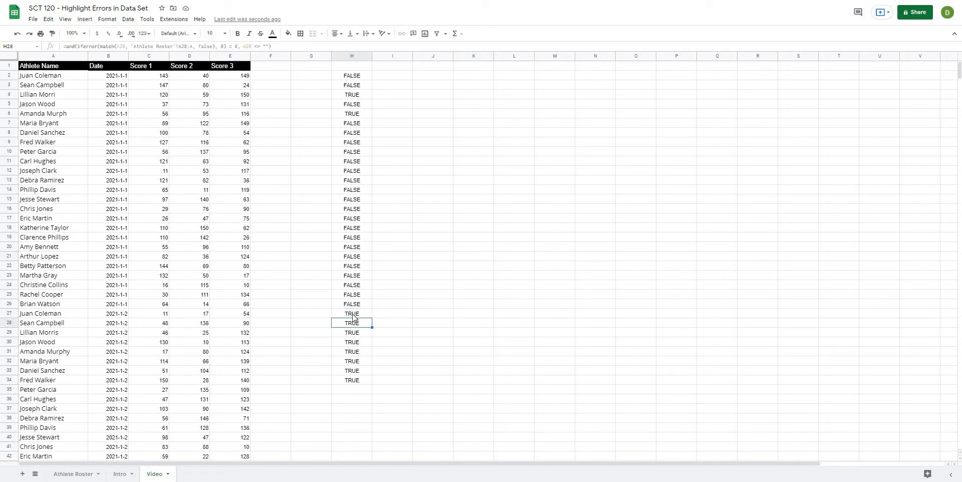
{"action": "left_click", "coordinate": [352, 209]}
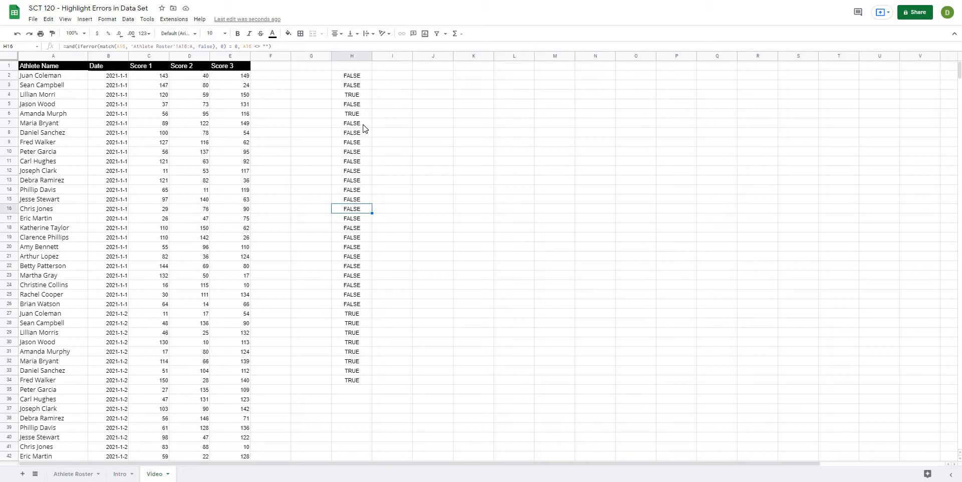
{"action": "left_click", "coordinate": [350, 313]}
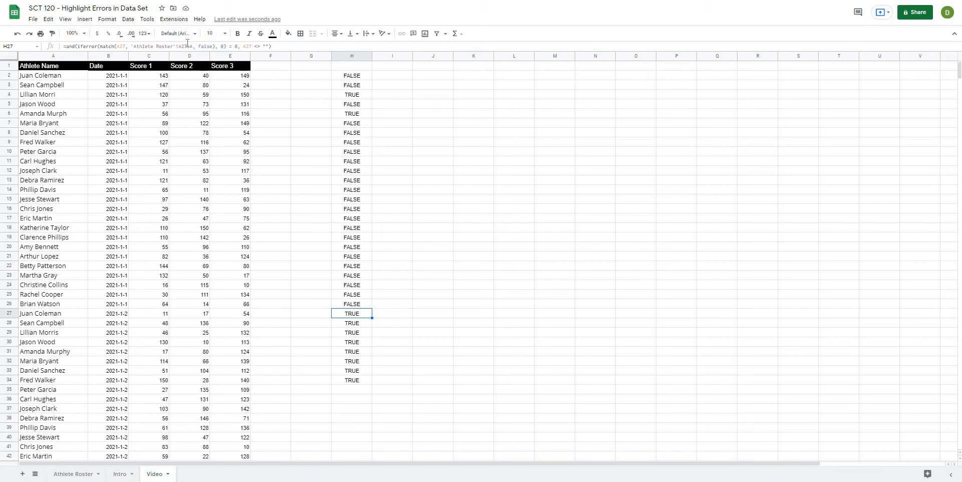
{"action": "left_click", "coordinate": [352, 76]}
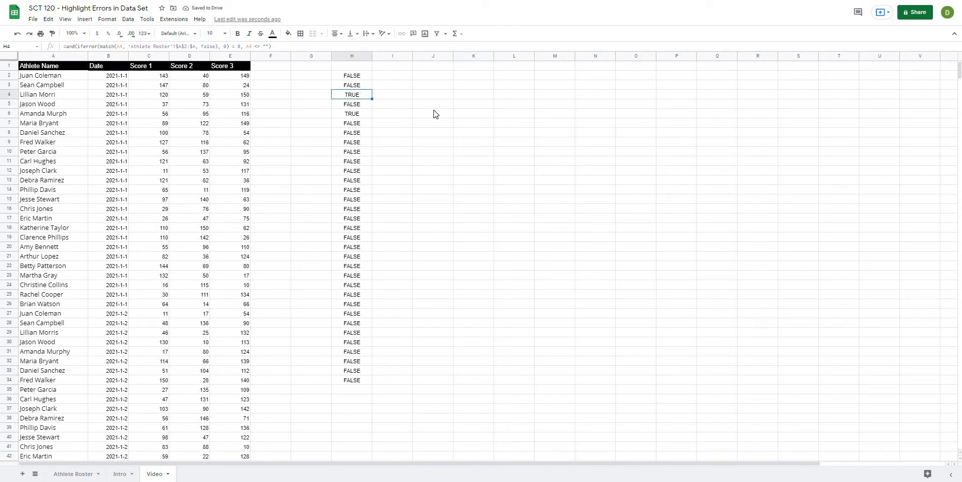
{"action": "mouse_move", "coordinate": [395, 116]}
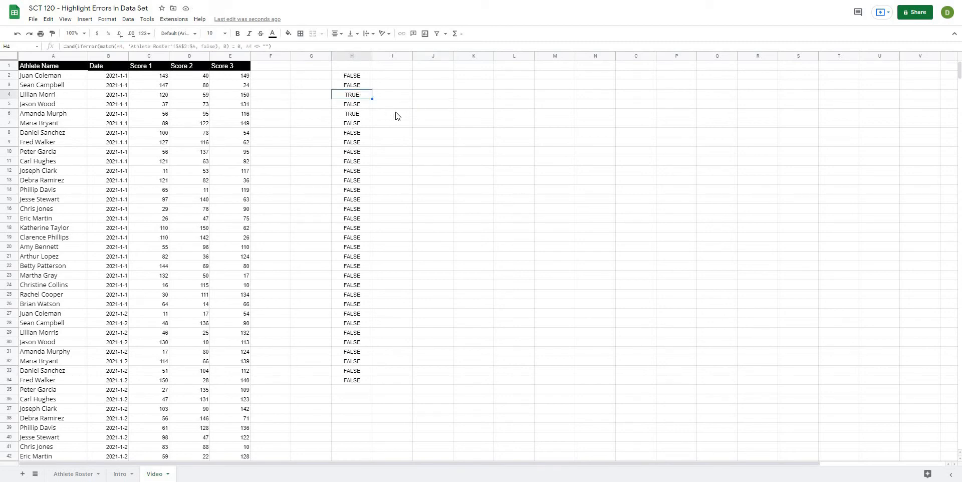
{"action": "left_click", "coordinate": [352, 75]}
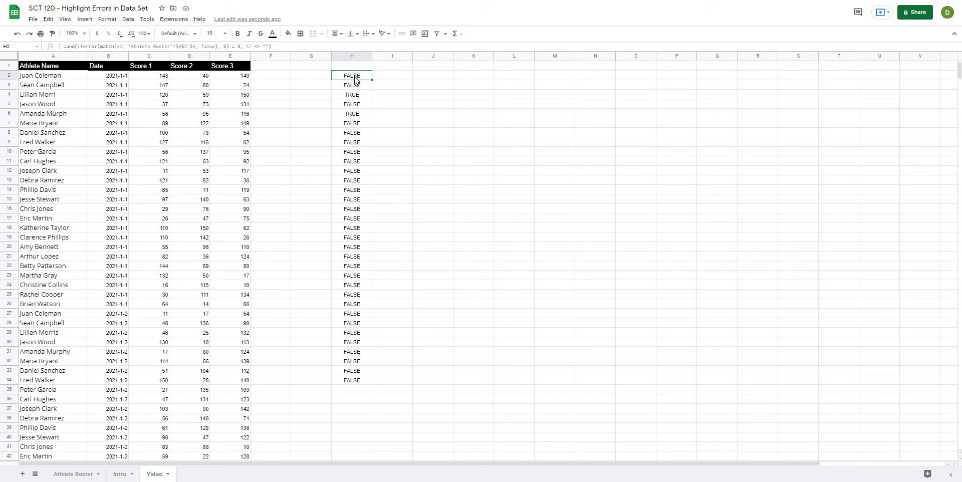
Step: Revise and confirm the helper formula in H2
{"action": "left_click", "coordinate": [391, 122]}
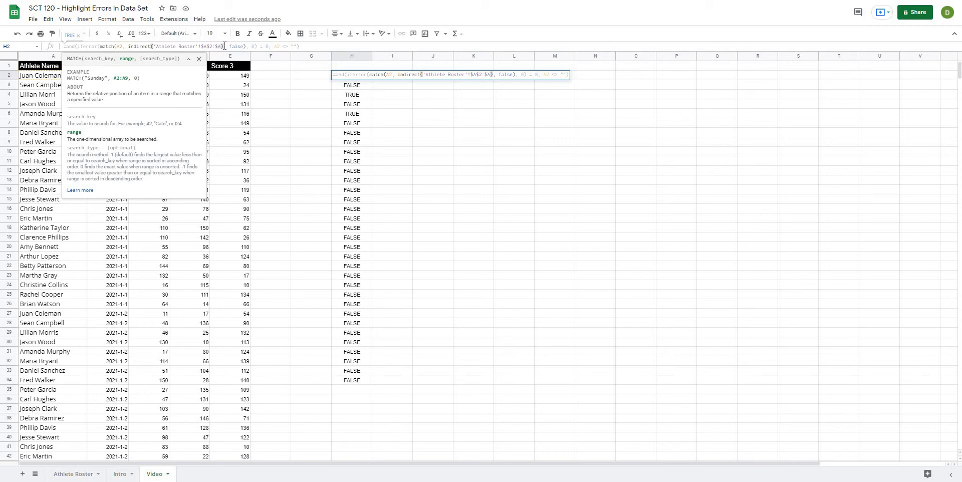
{"action": "key", "text": "enter"}
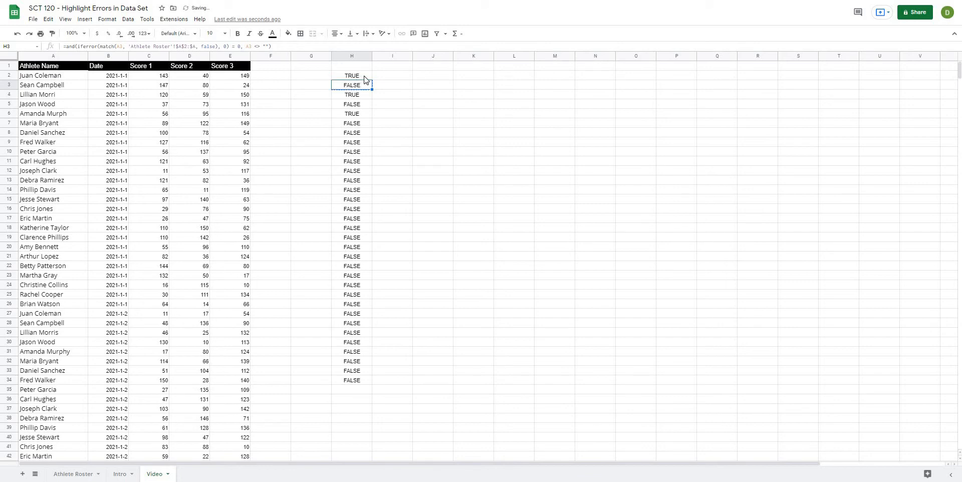
{"action": "left_click", "coordinate": [352, 76]}
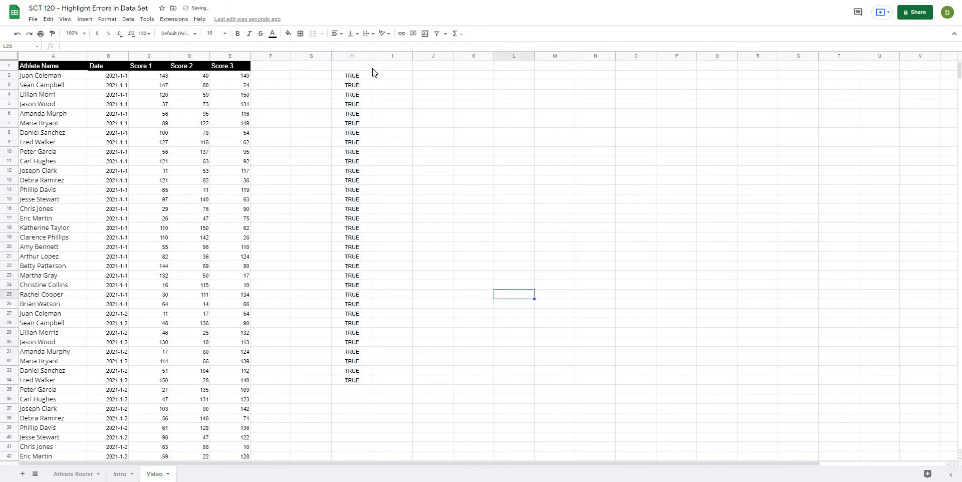
Step: Wrap the roster range in INDIRECT("Athlete Roster!A2:A") and fill the formula down column H
{"action": "left_click", "coordinate": [473, 113]}
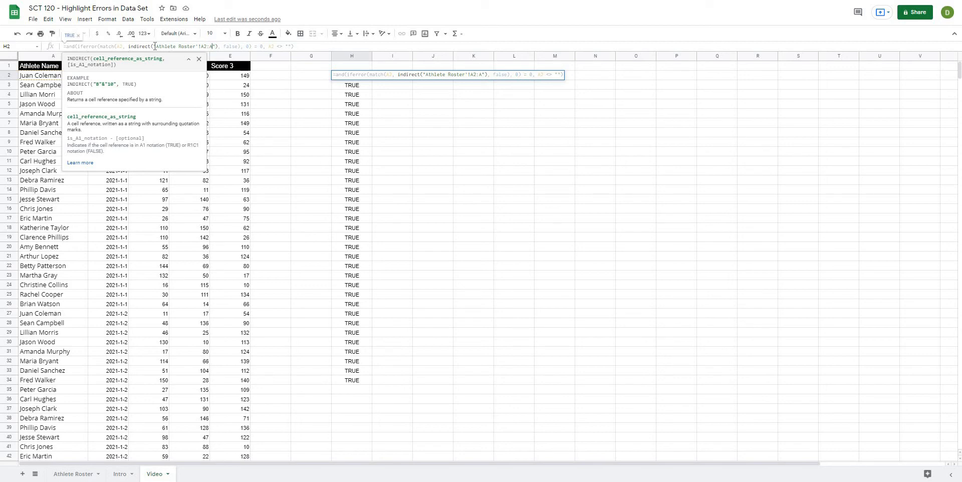
{"action": "key", "text": "enter"}
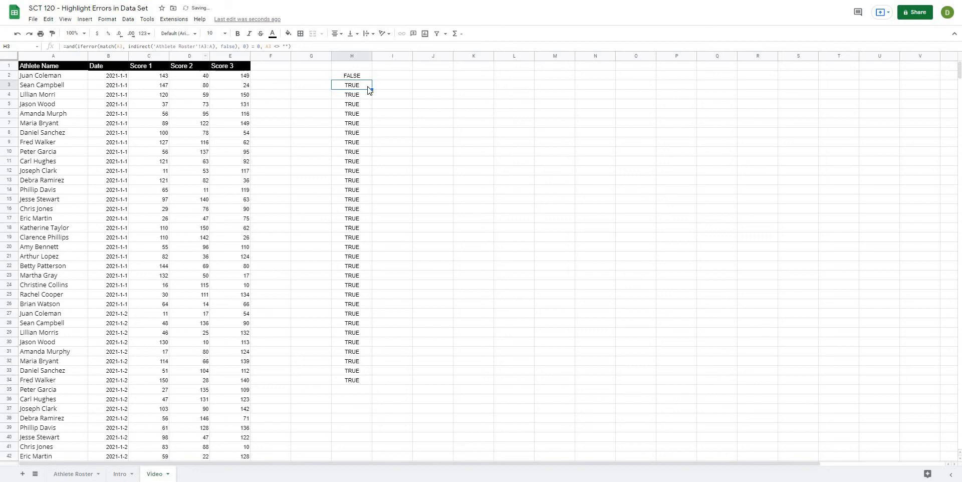
{"action": "left_click", "coordinate": [351, 76]}
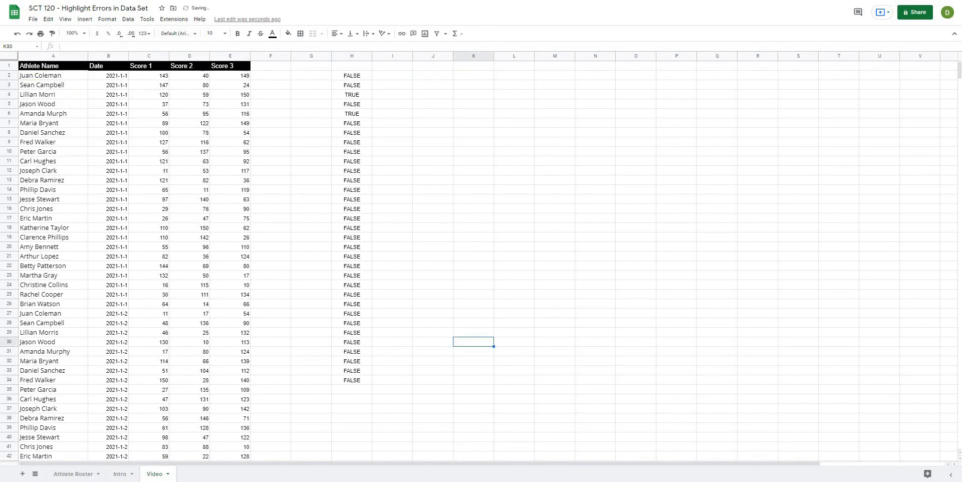
{"action": "left_click", "coordinate": [392, 94]}
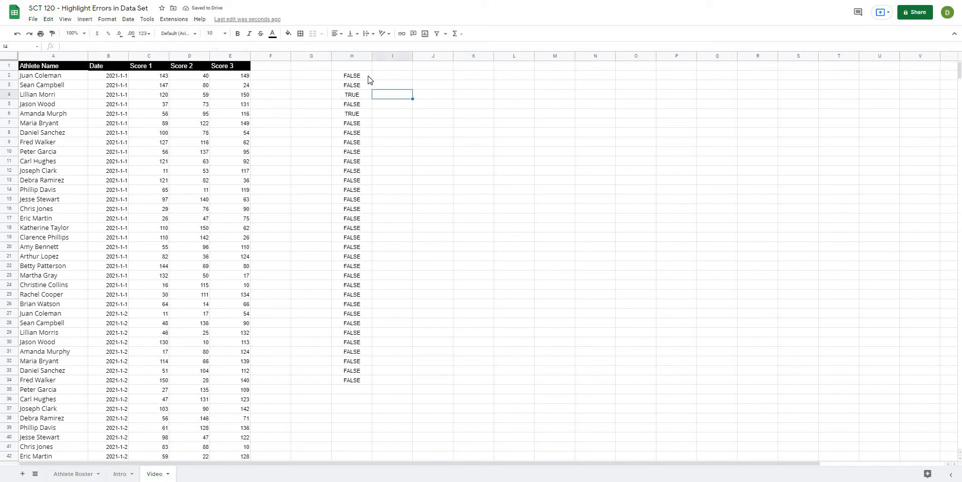
{"action": "left_click", "coordinate": [352, 76]}
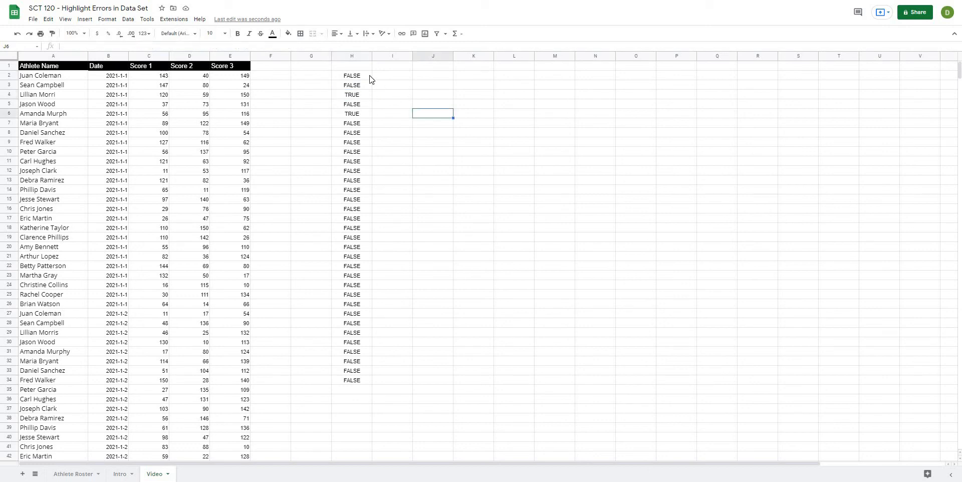
{"action": "left_click", "coordinate": [352, 76]}
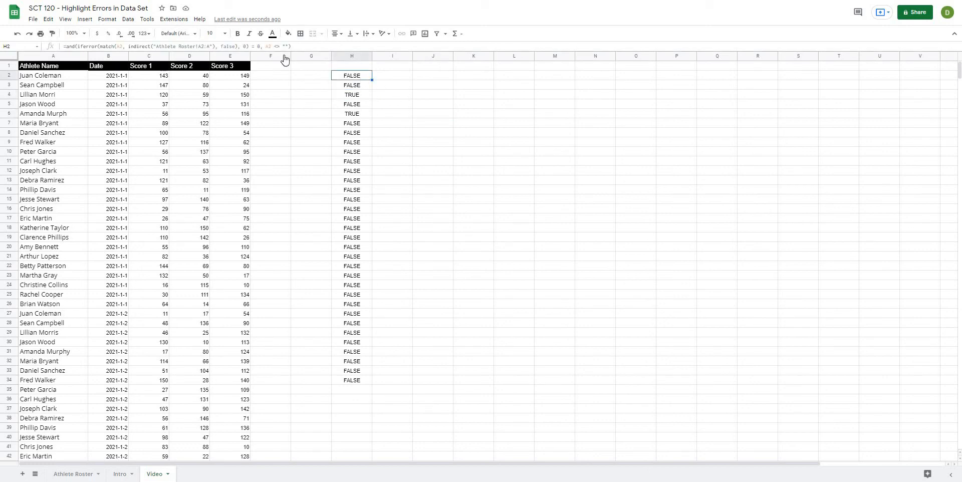
Step: Add a 'Custom formula is' conditional format rule on A2:A1000 shading unmatched names red
{"action": "double_click", "coordinate": [352, 74]}
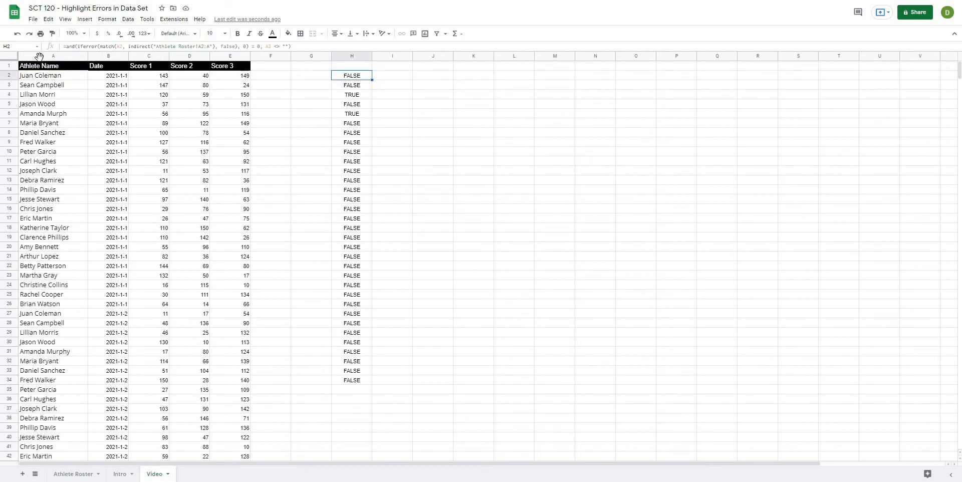
{"action": "left_click", "coordinate": [53, 56]}
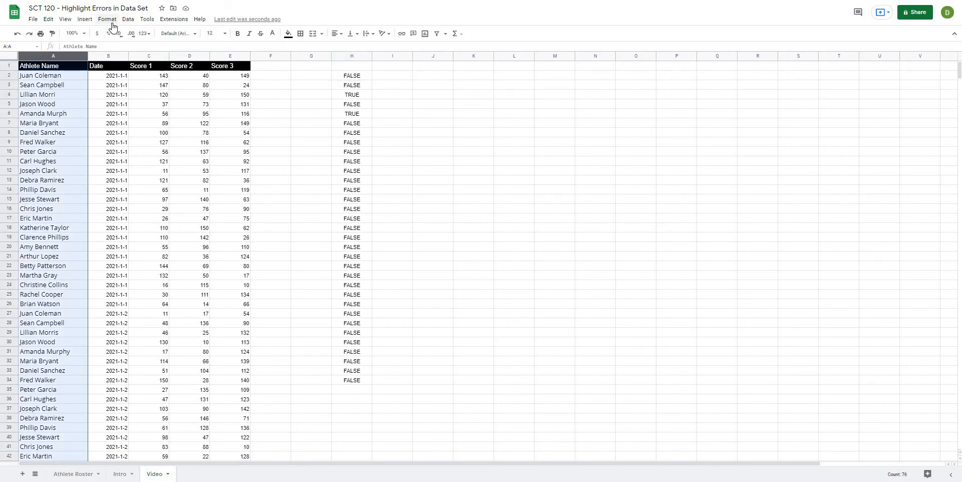
{"action": "left_click", "coordinate": [106, 20]}
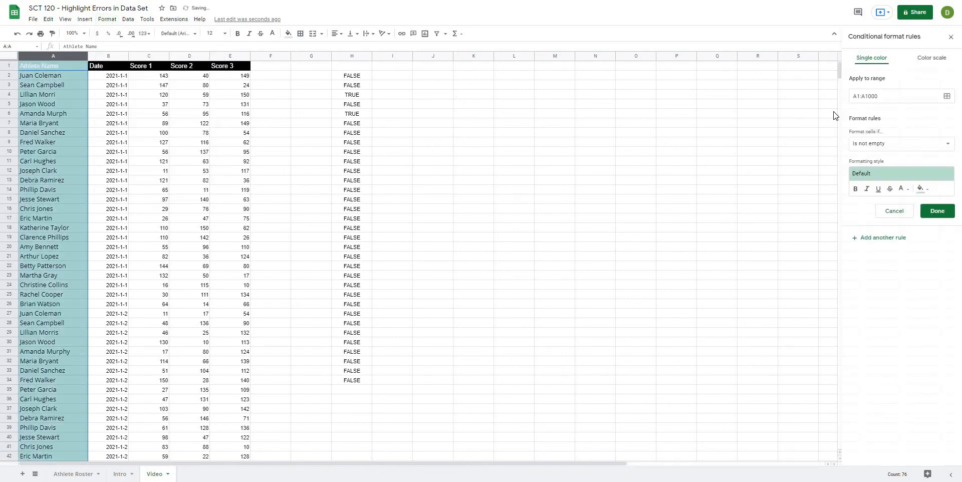
{"action": "left_click", "coordinate": [896, 96]}
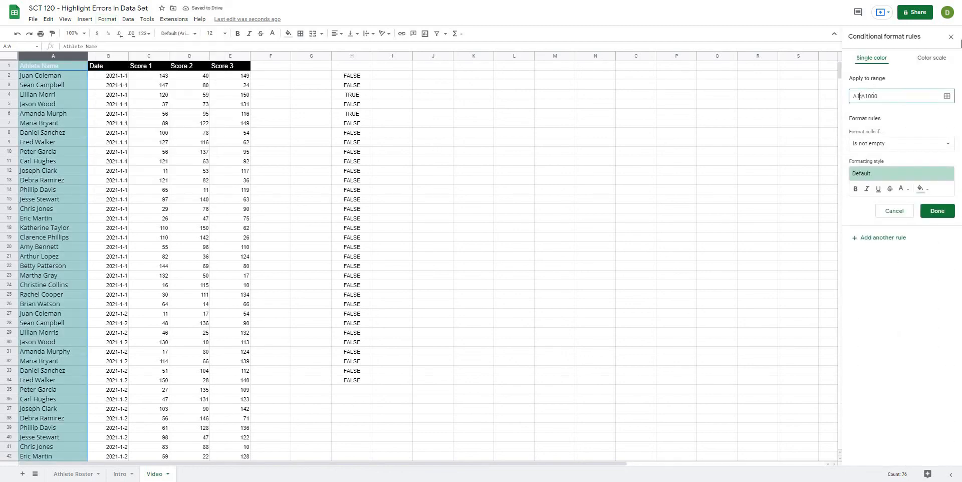
{"action": "type", "text": "A2:A1000"}
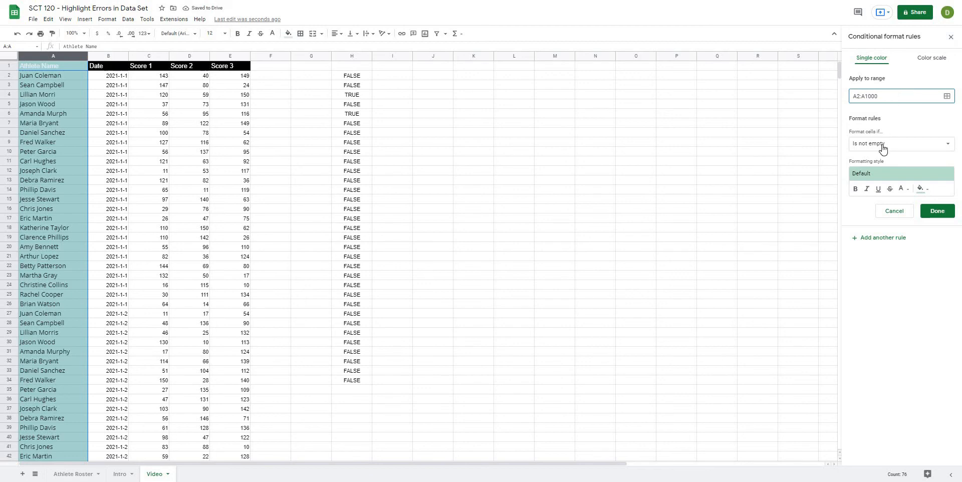
{"action": "left_click", "coordinate": [900, 143]}
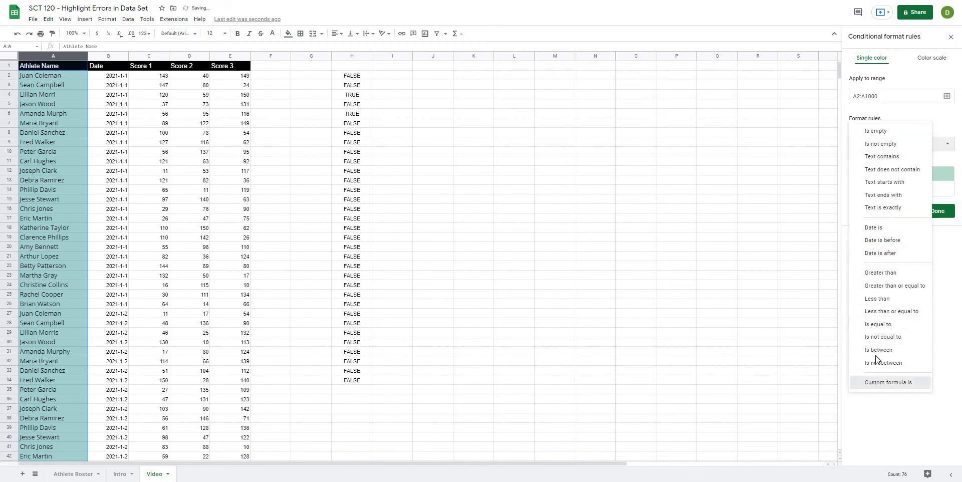
{"action": "left_click", "coordinate": [889, 382]}
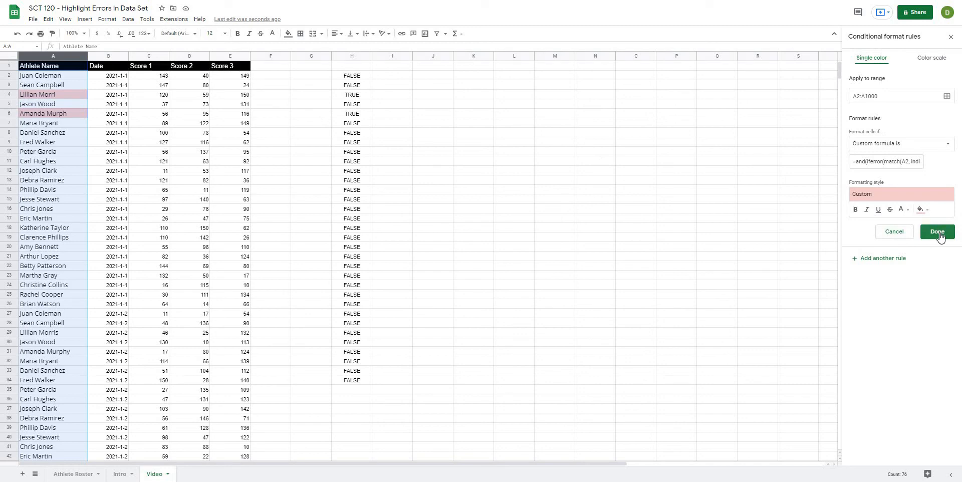
{"action": "left_click", "coordinate": [937, 231]}
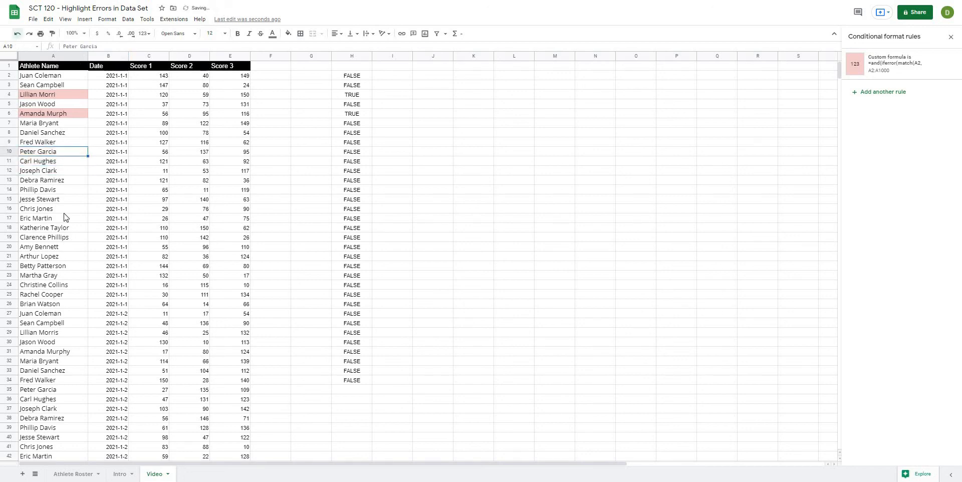
{"action": "left_click", "coordinate": [42, 180]}
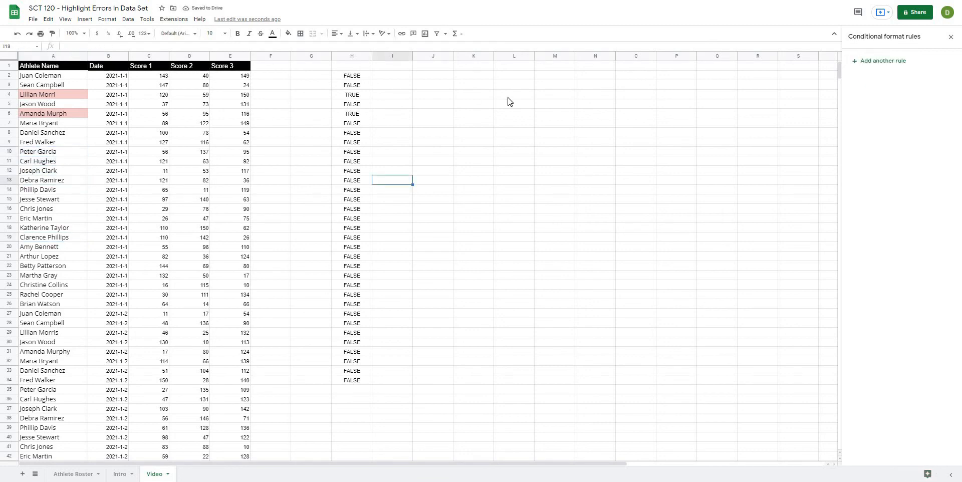
{"action": "left_click", "coordinate": [514, 94]}
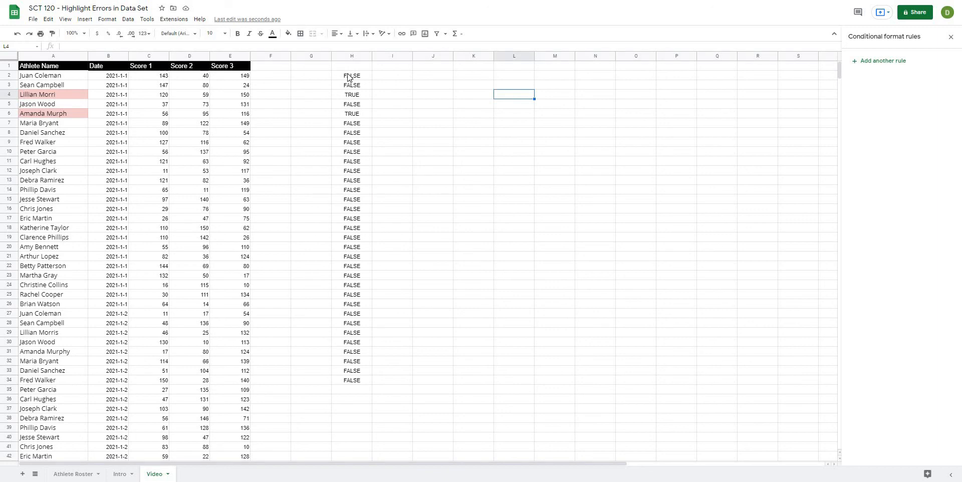
{"action": "mouse_move", "coordinate": [48, 58]}
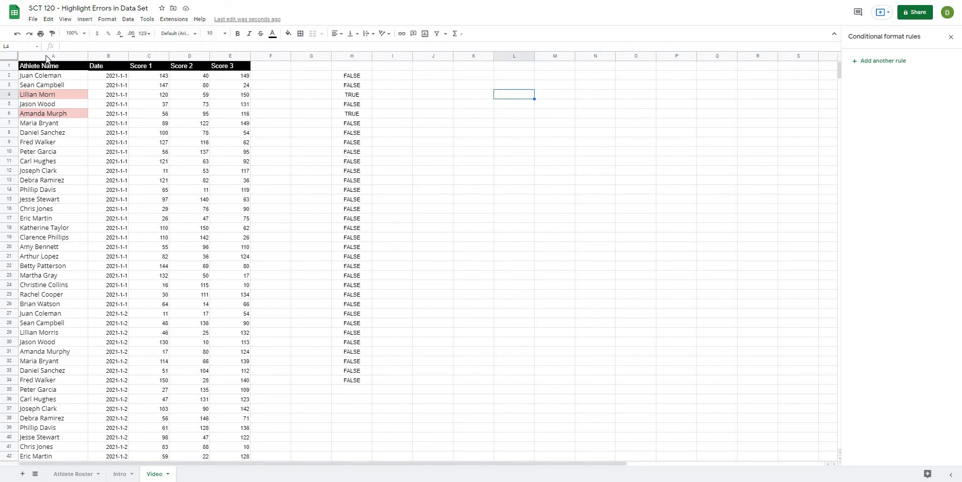
{"action": "left_click", "coordinate": [52, 56]}
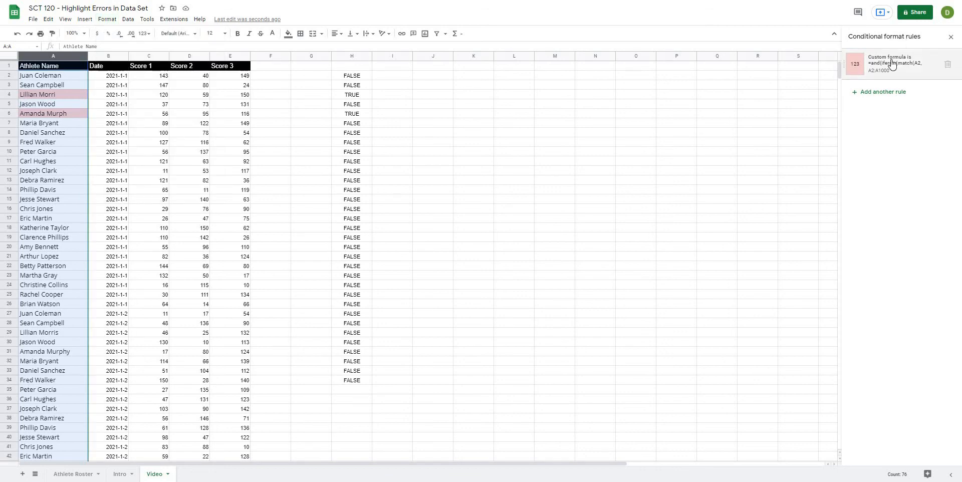
Step: Review the red rule's custom formula and close the sidebar without changes
{"action": "left_click", "coordinate": [896, 64]}
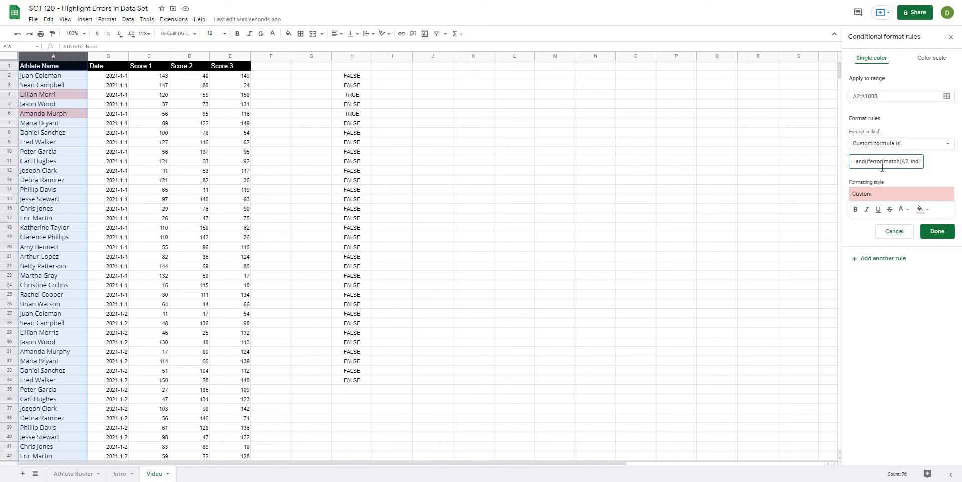
{"action": "double_click", "coordinate": [890, 161]}
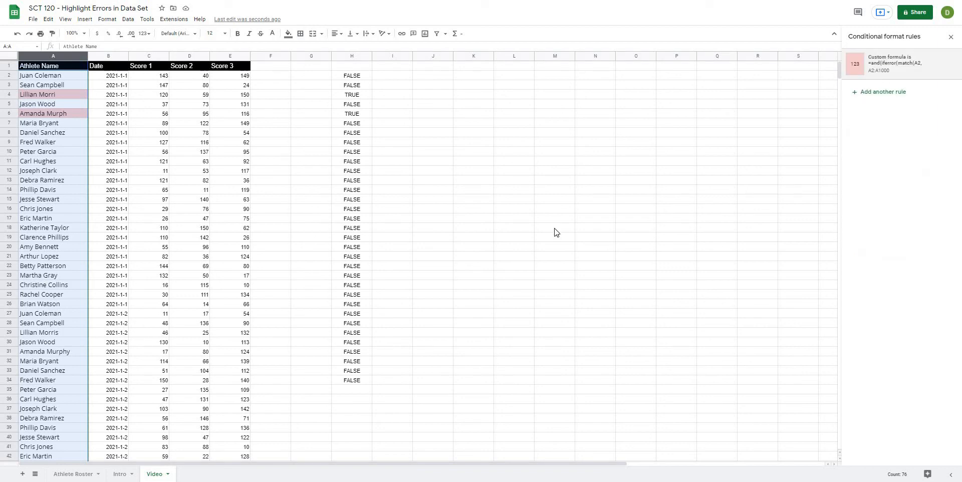
{"action": "left_click", "coordinate": [473, 189]}
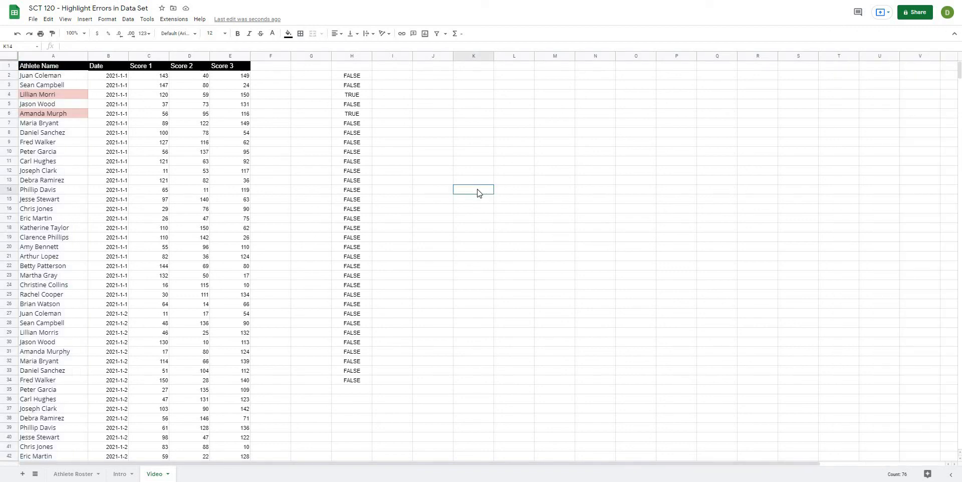
{"action": "left_click", "coordinate": [212, 33]}
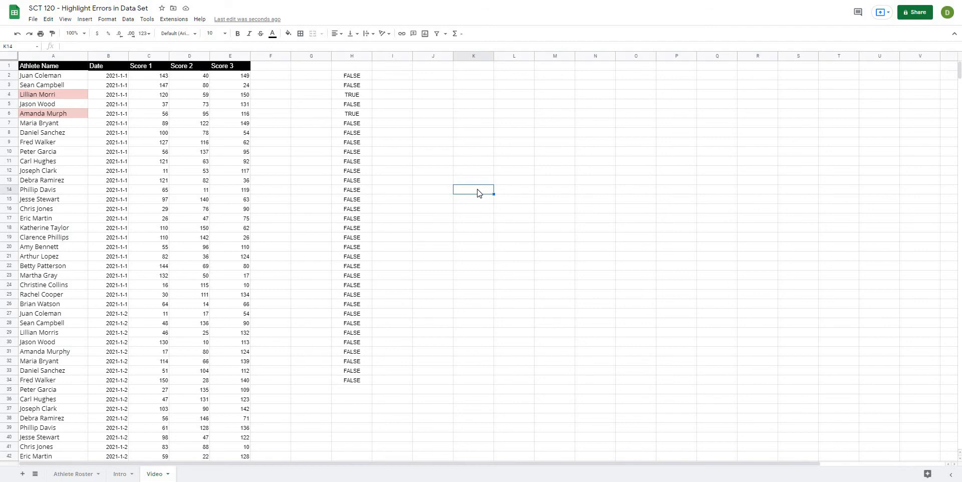